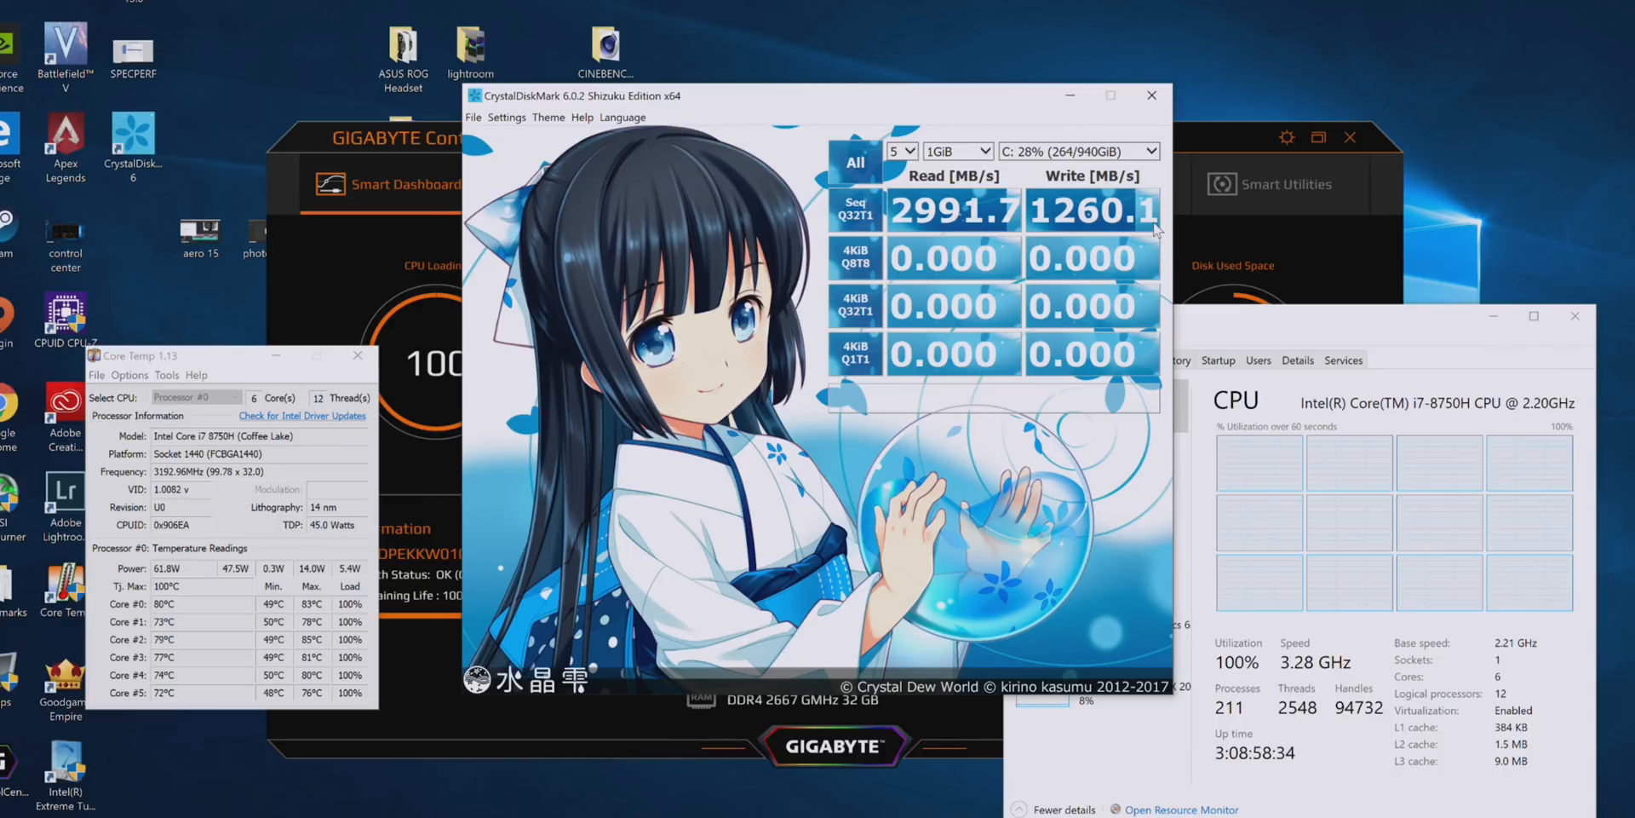
Close CrystalDiskMark so Task Manager's full-load CPU readings and Core Temp show
{"action": "left_click", "coordinate": [1151, 94]}
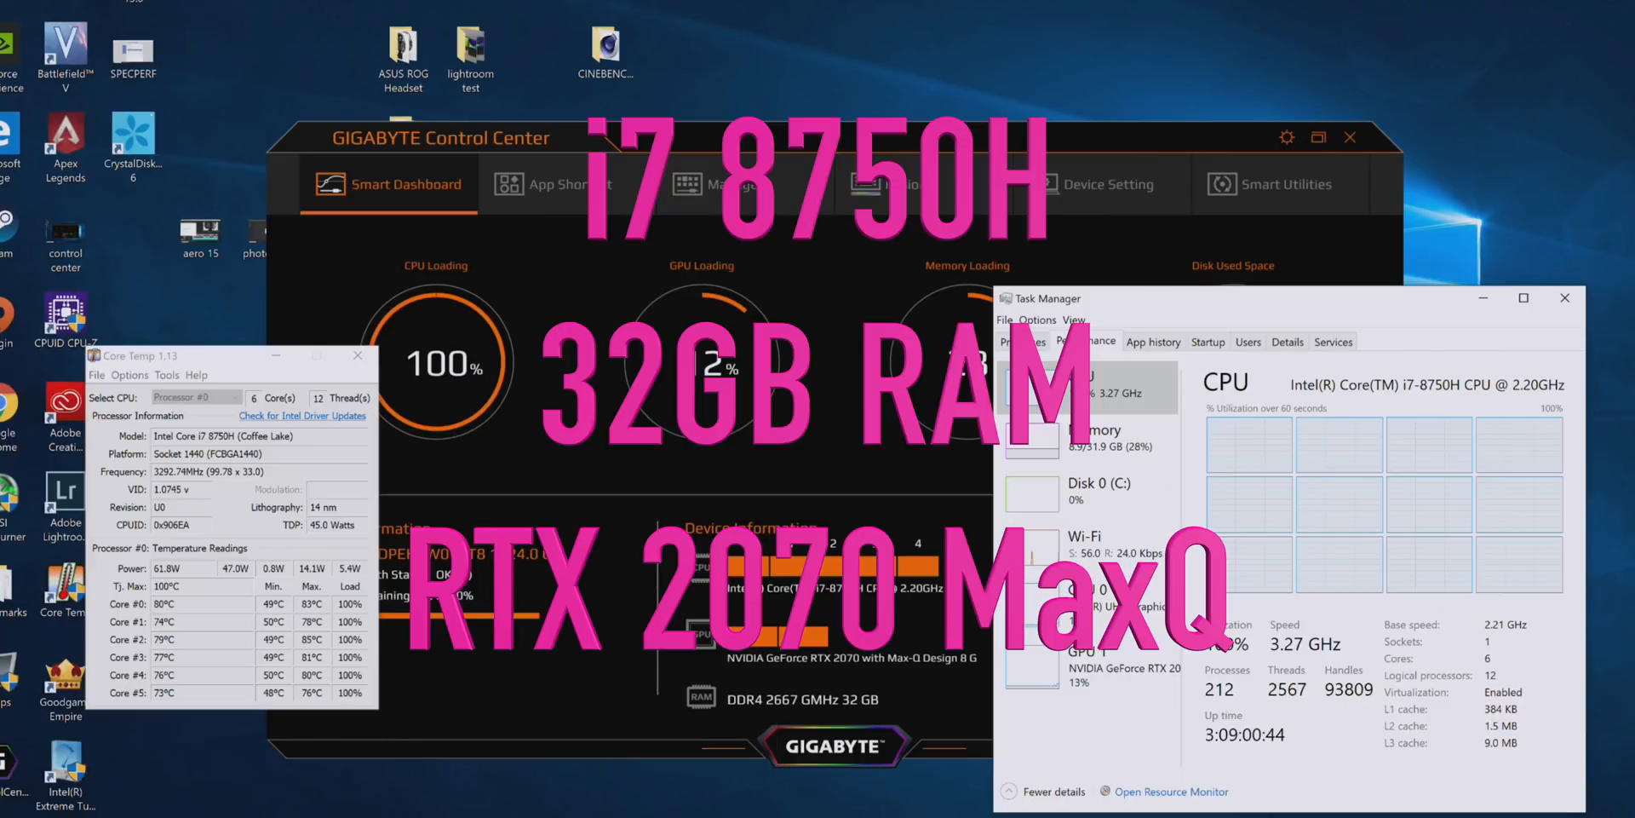
{"action": "left_click", "coordinate": [1559, 299]}
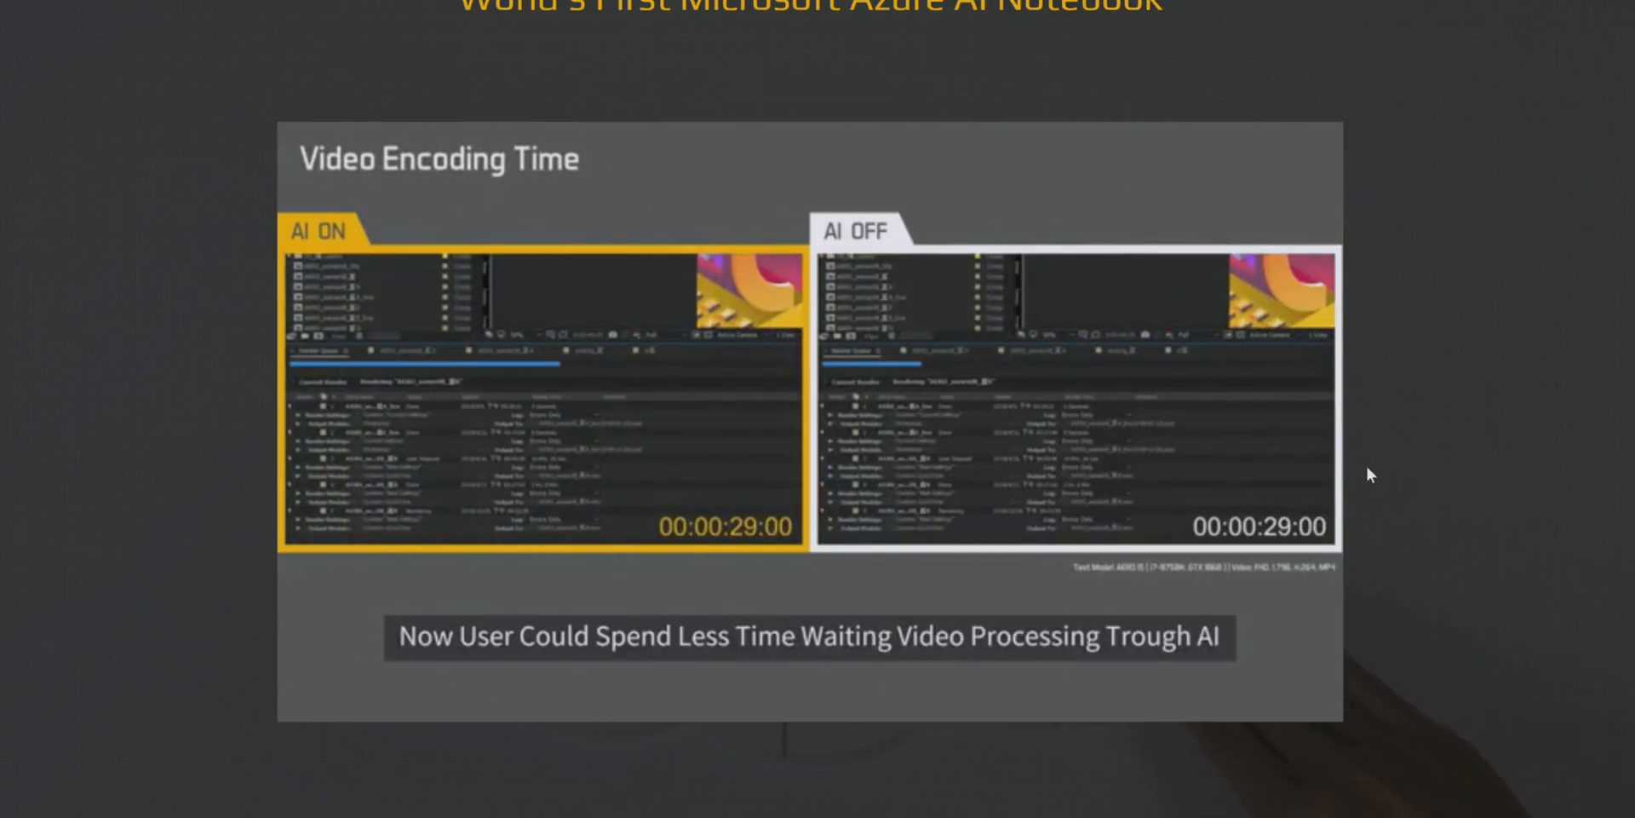
{"action": "scroll", "scroll_direction": "down", "scroll_amount": 3}
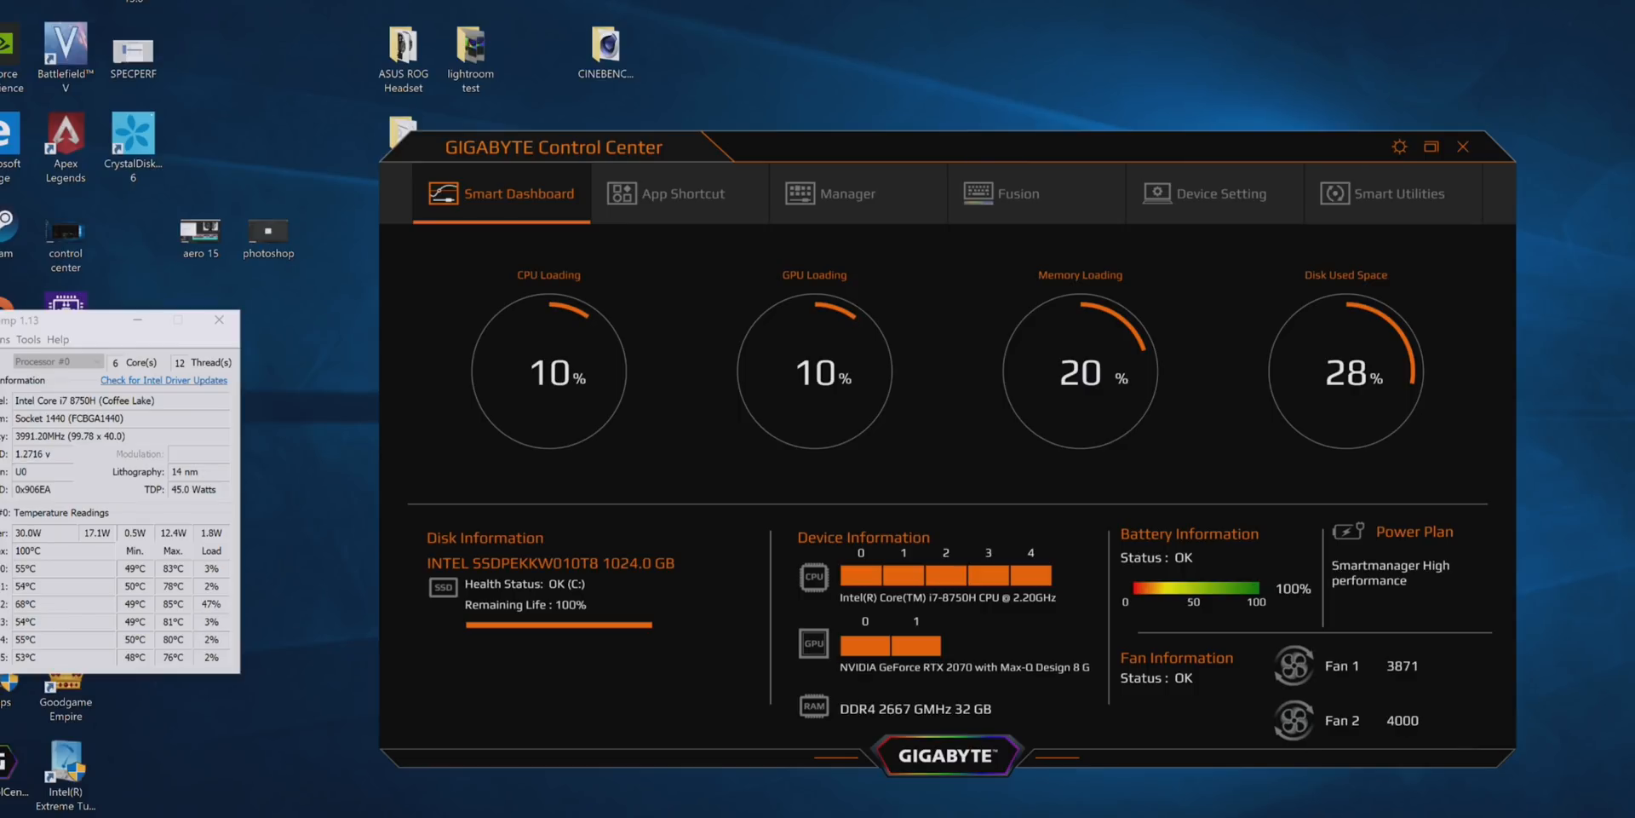
{"action": "mouse_move", "coordinate": [1369, 35]}
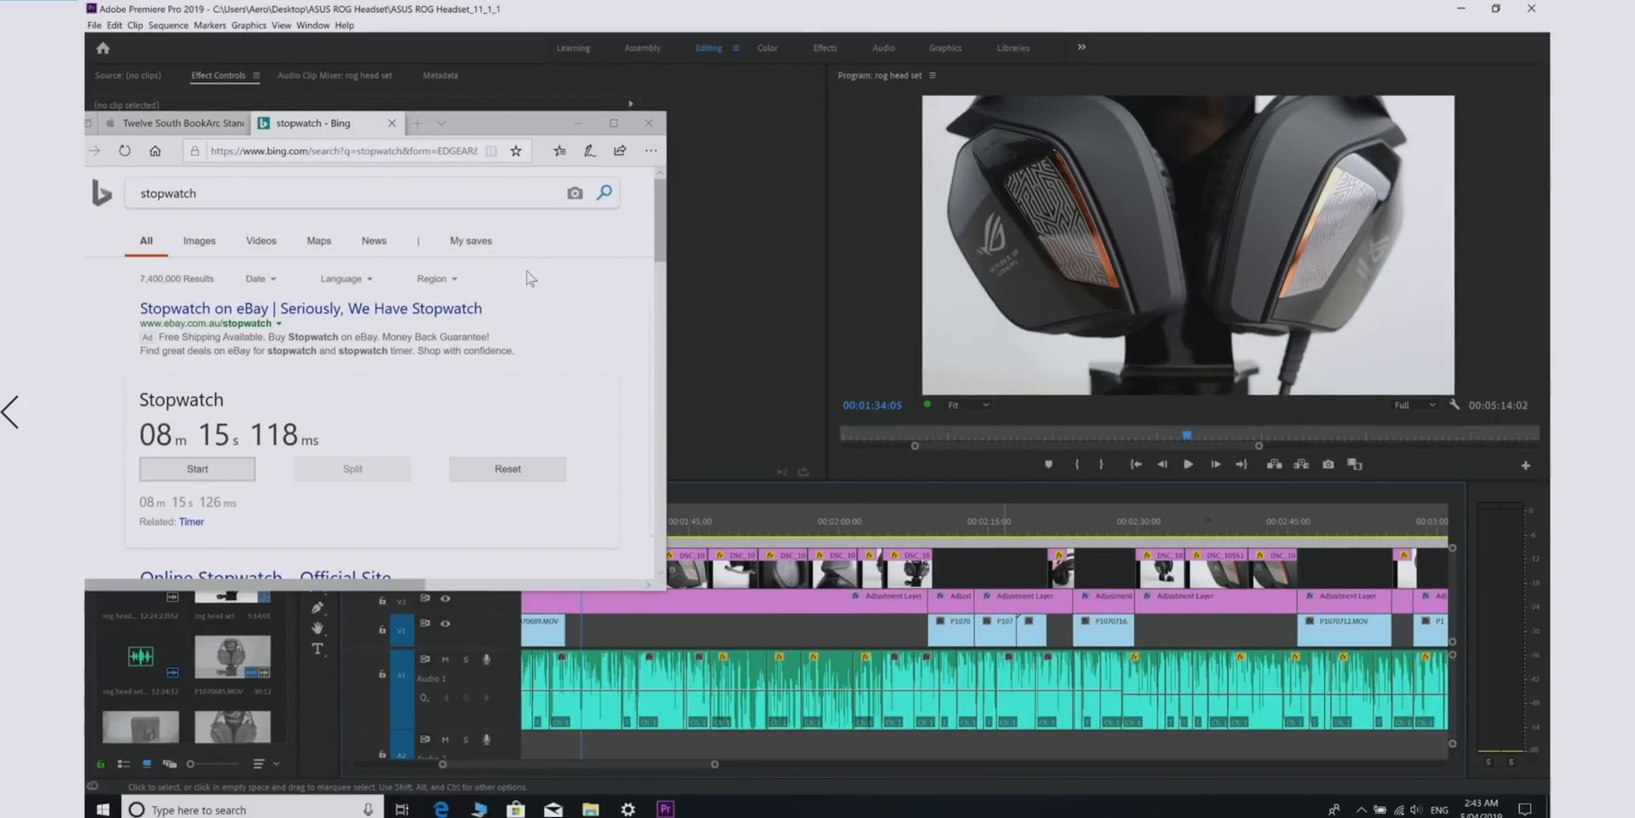
{"action": "mouse_move", "coordinate": [1595, 24]}
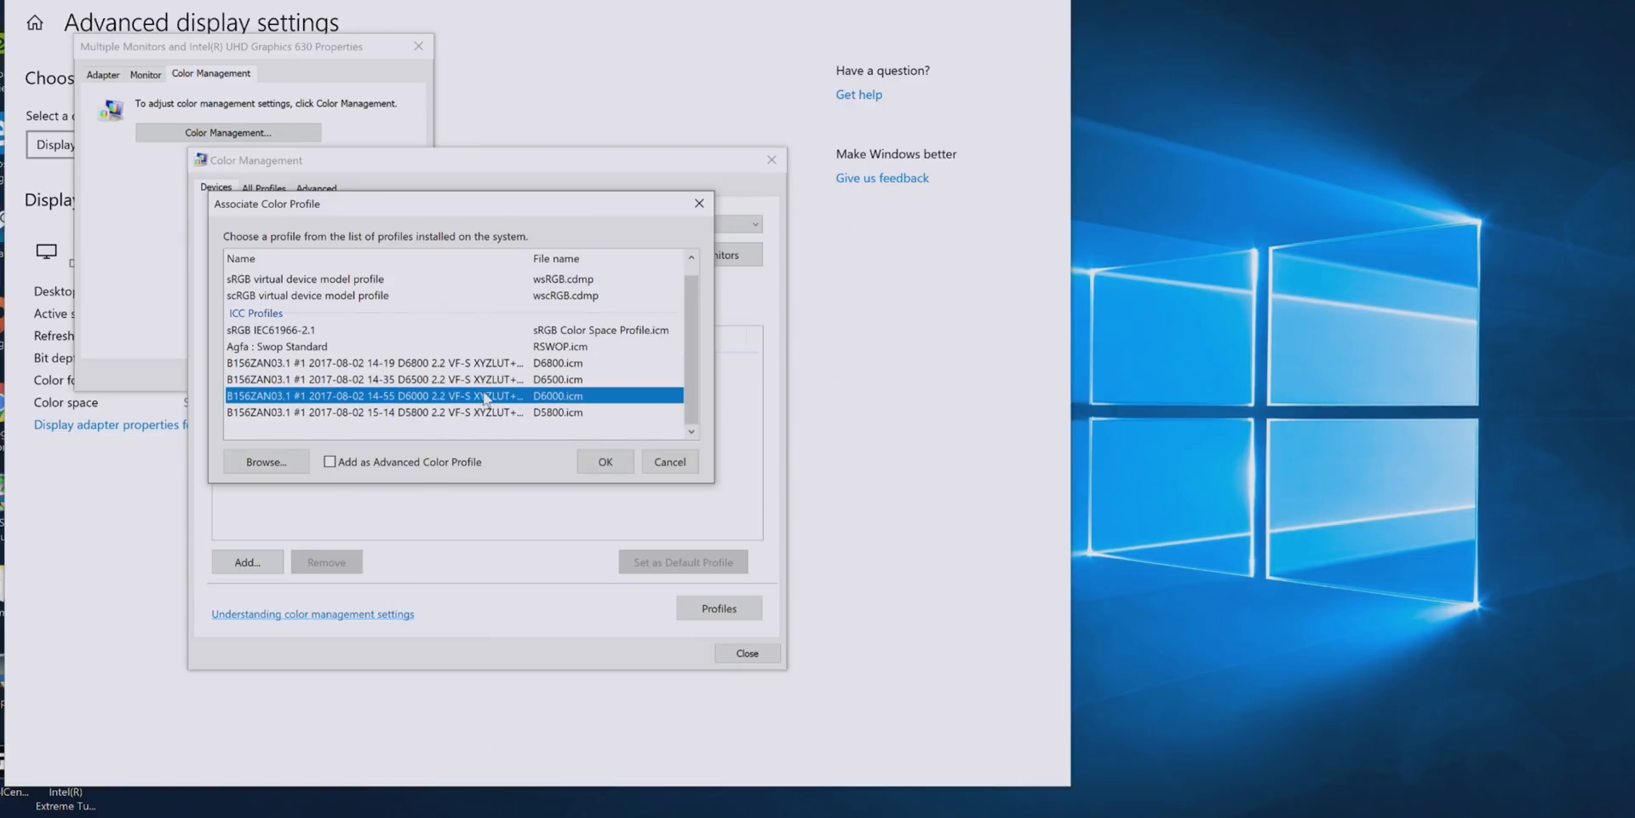
Select the D6800 profile, then choose D6000.icm from the ICC profiles list
{"action": "left_click", "coordinate": [365, 363]}
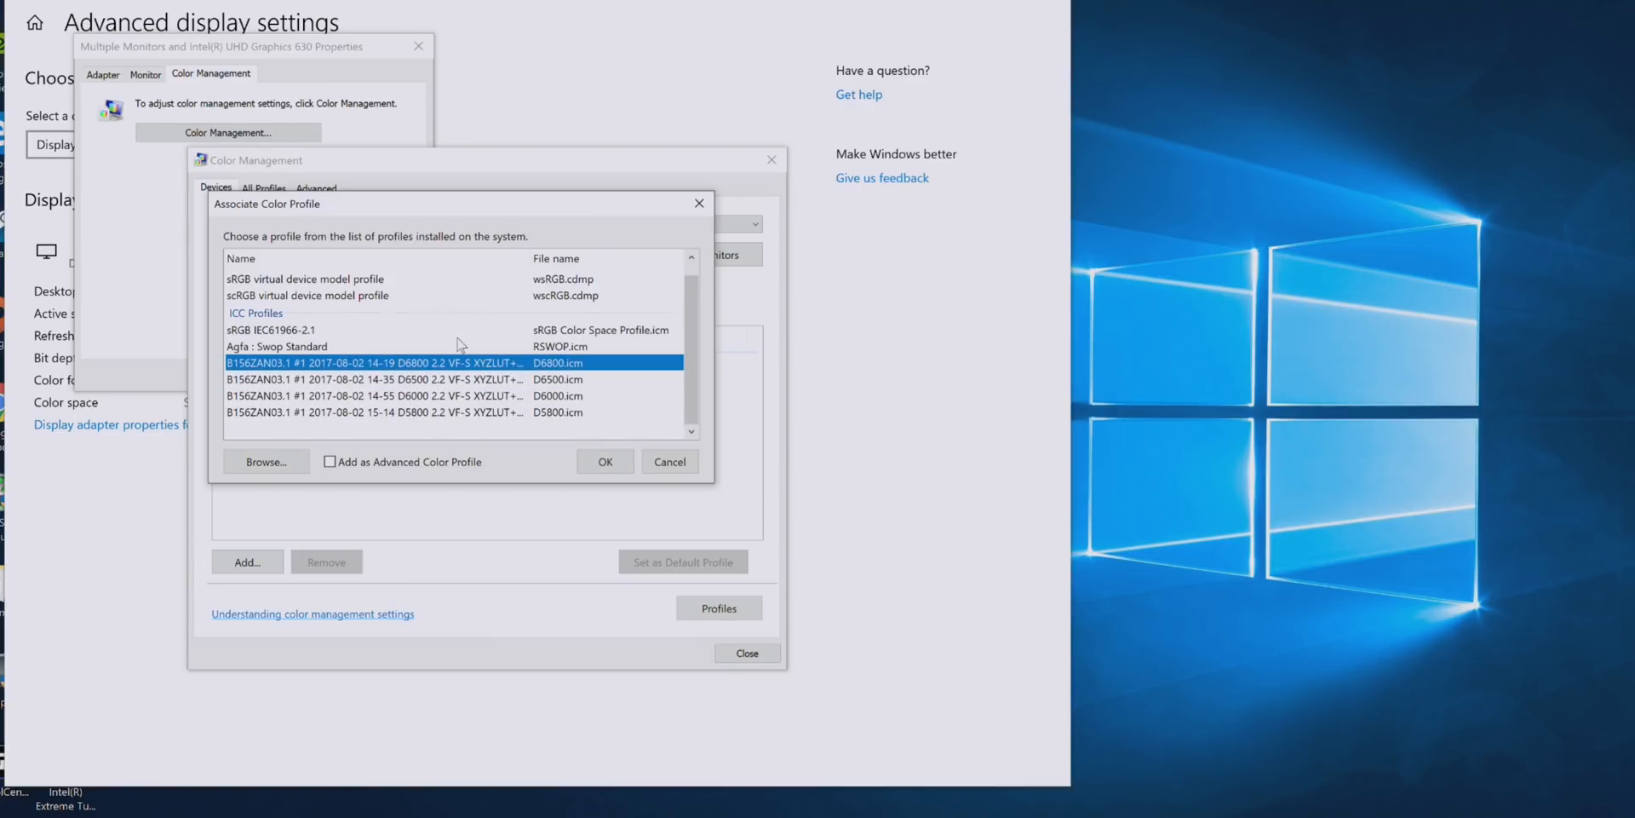
{"action": "mouse_move", "coordinate": [479, 379]}
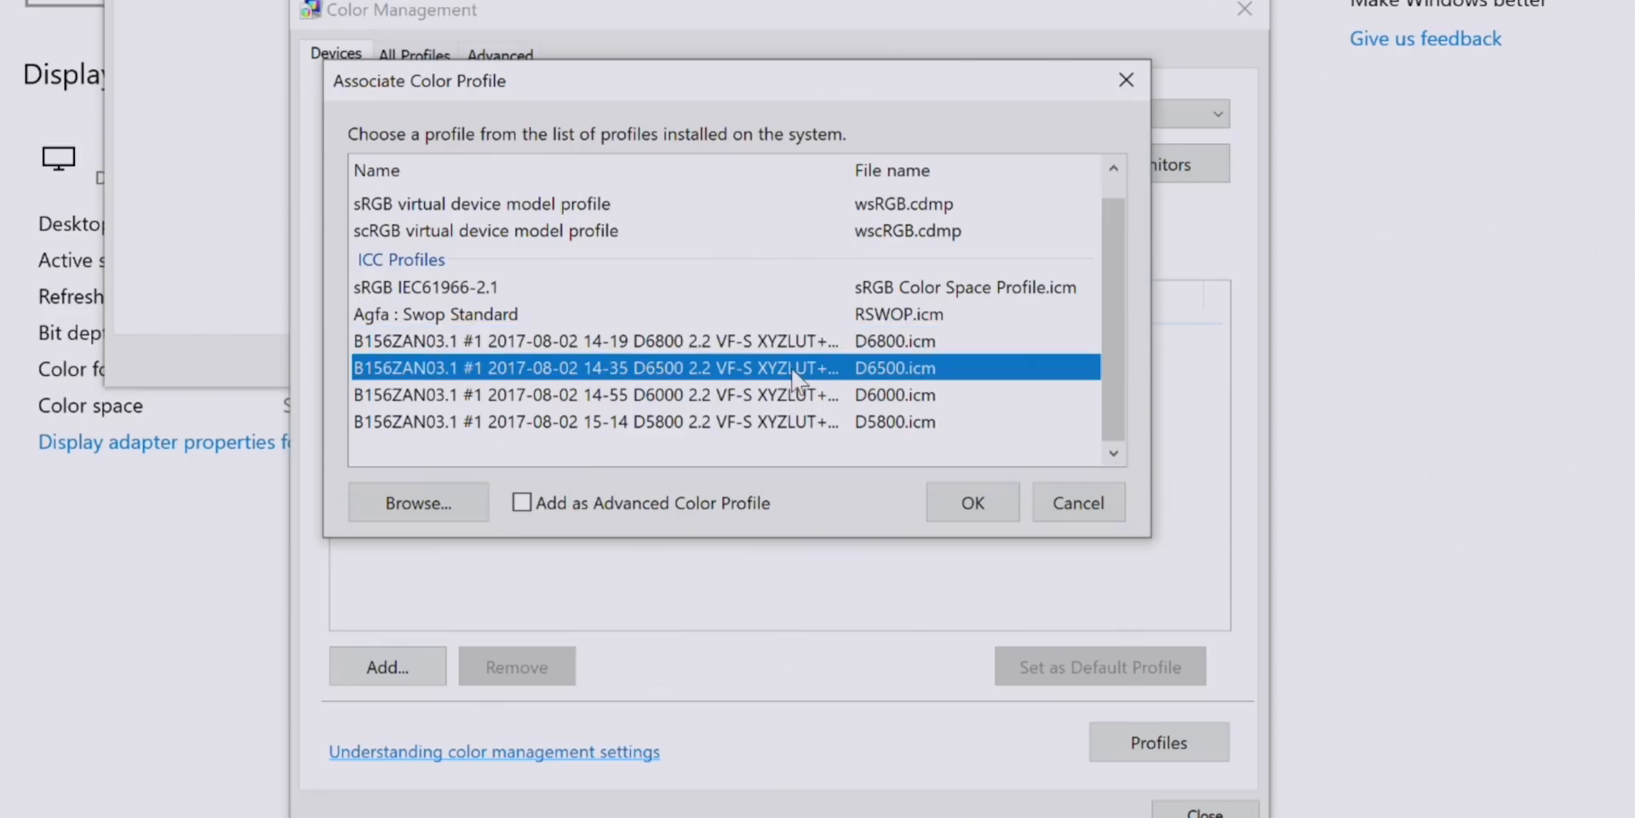
{"action": "left_click", "coordinate": [628, 394]}
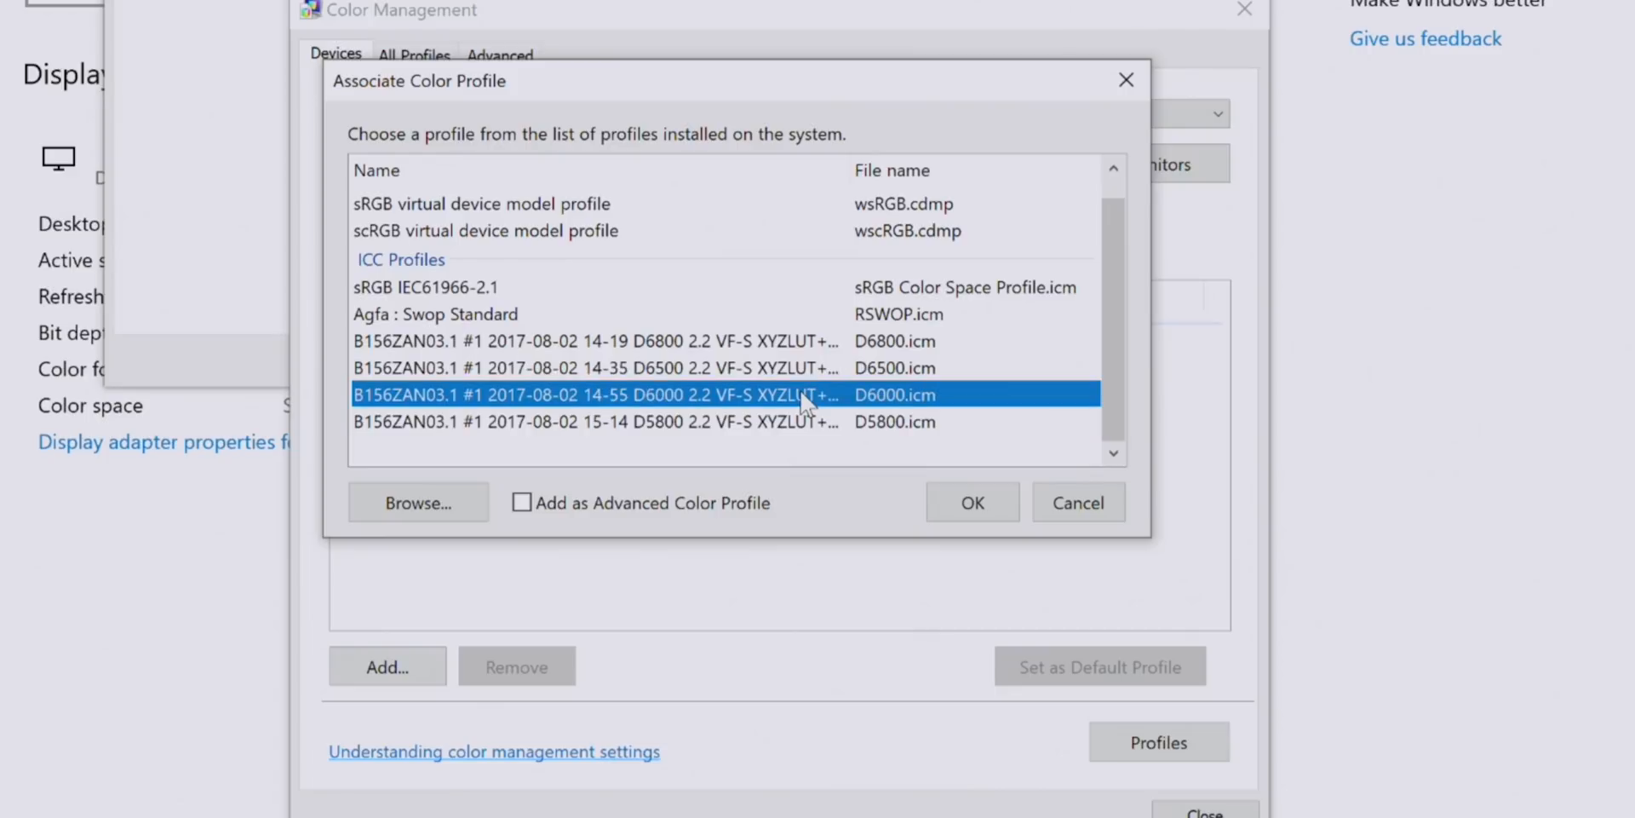
{"action": "mouse_move", "coordinate": [878, 298]}
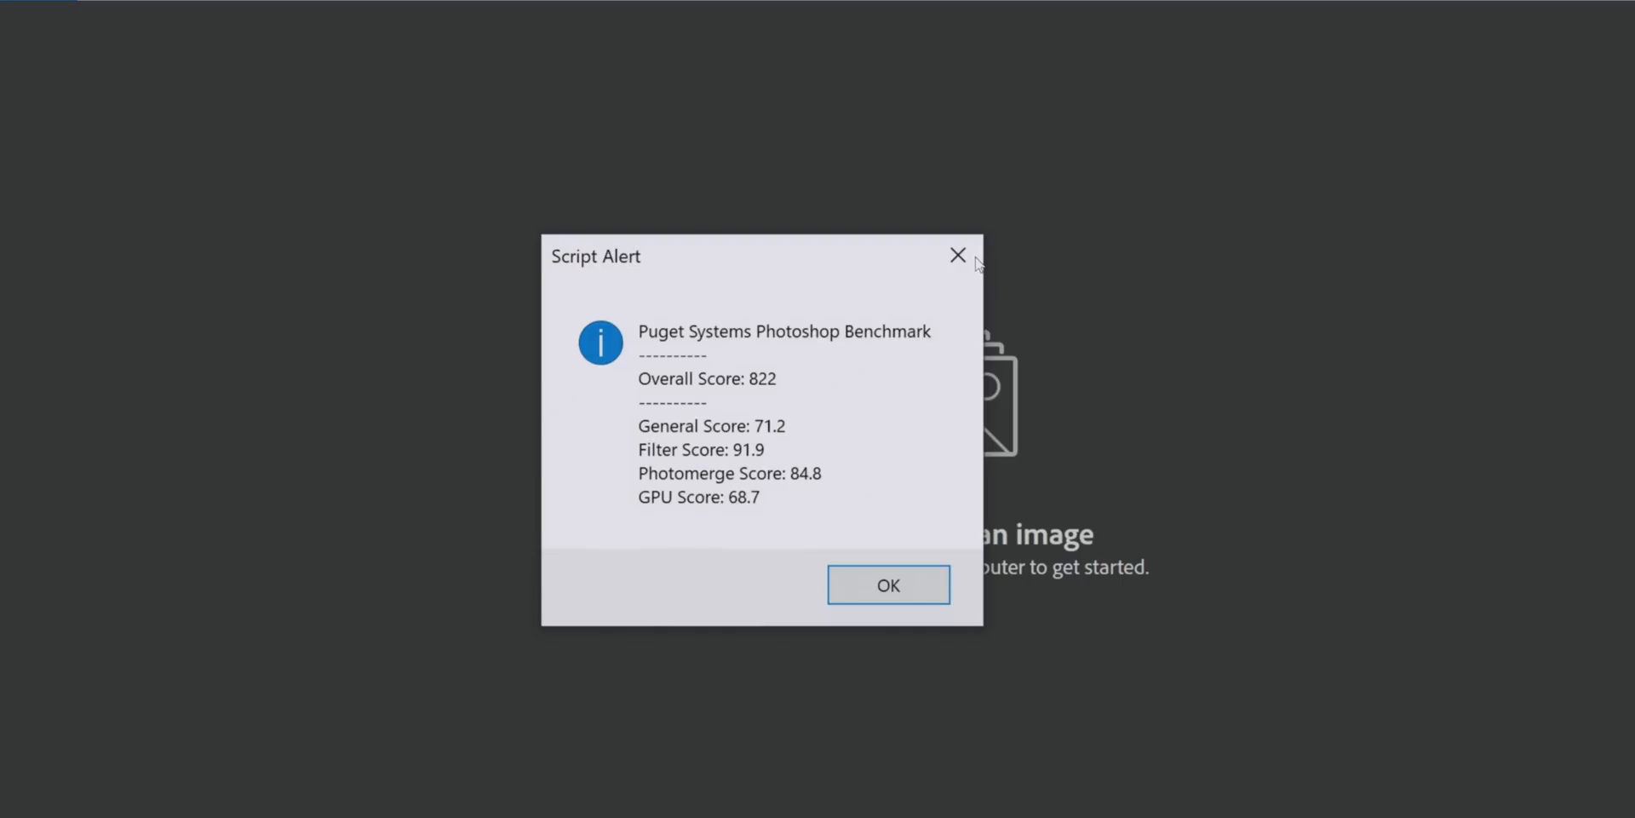
Dismiss the Puget Systems Script Alert showing the 822 overall score
{"action": "left_click", "coordinate": [889, 584]}
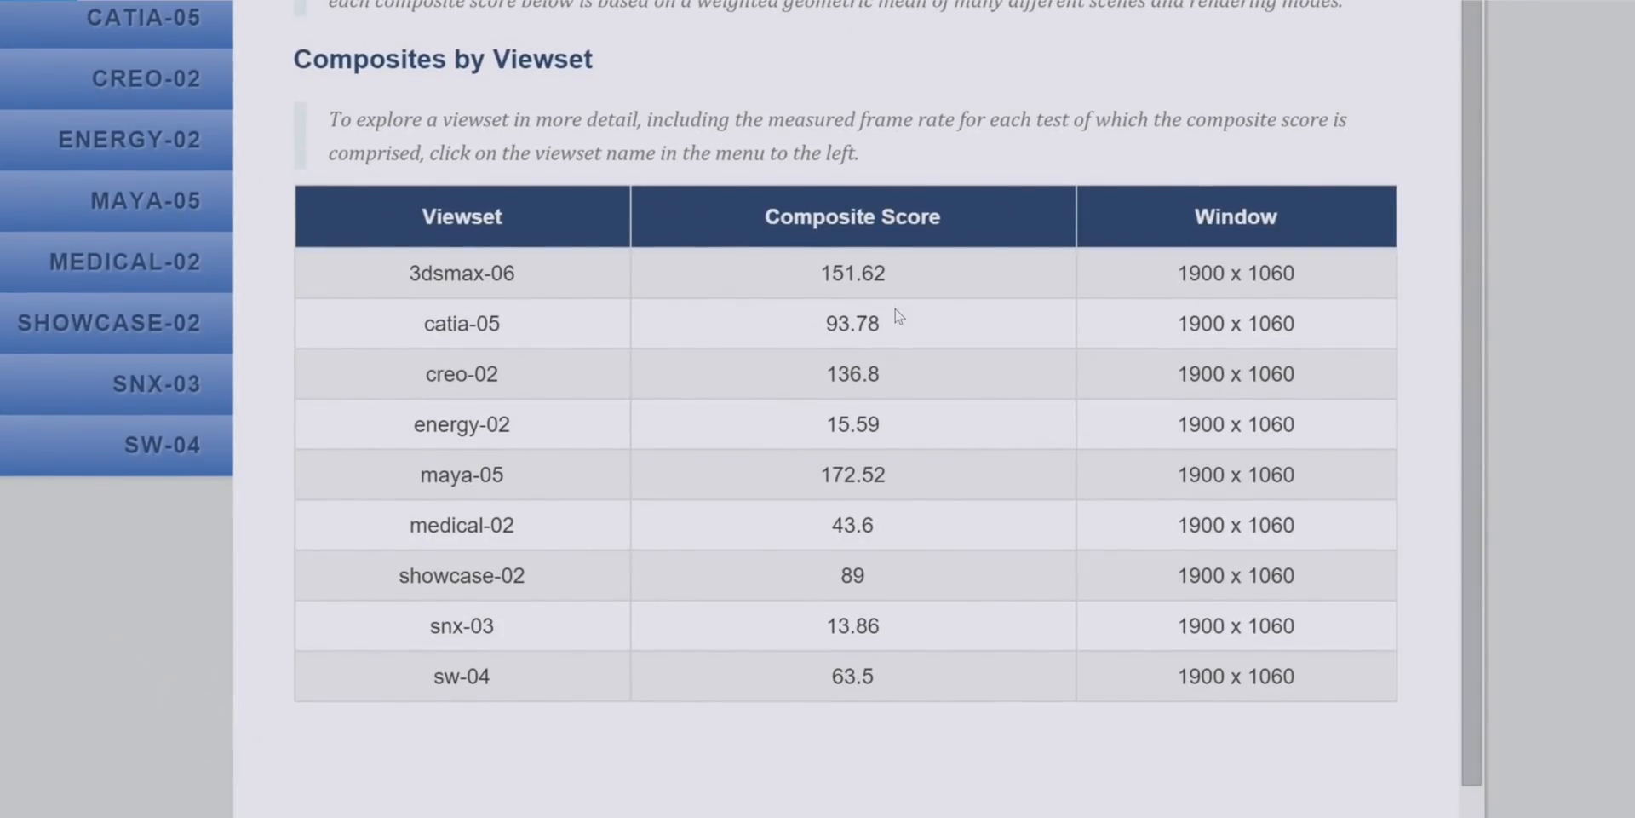
{"action": "mouse_move", "coordinate": [966, 585]}
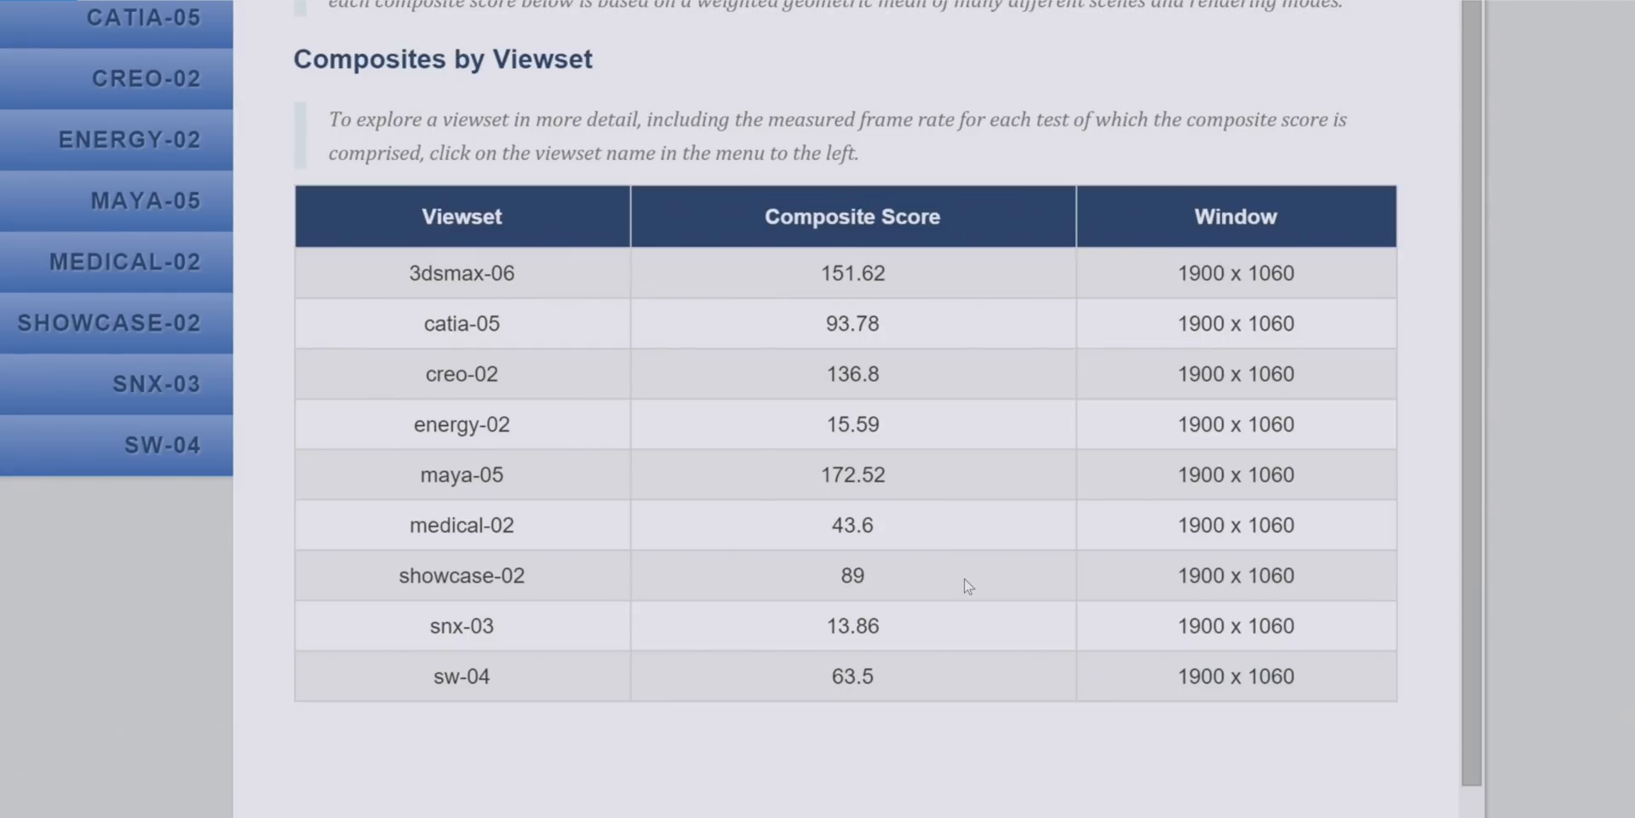
{"action": "mouse_move", "coordinate": [1012, 609]}
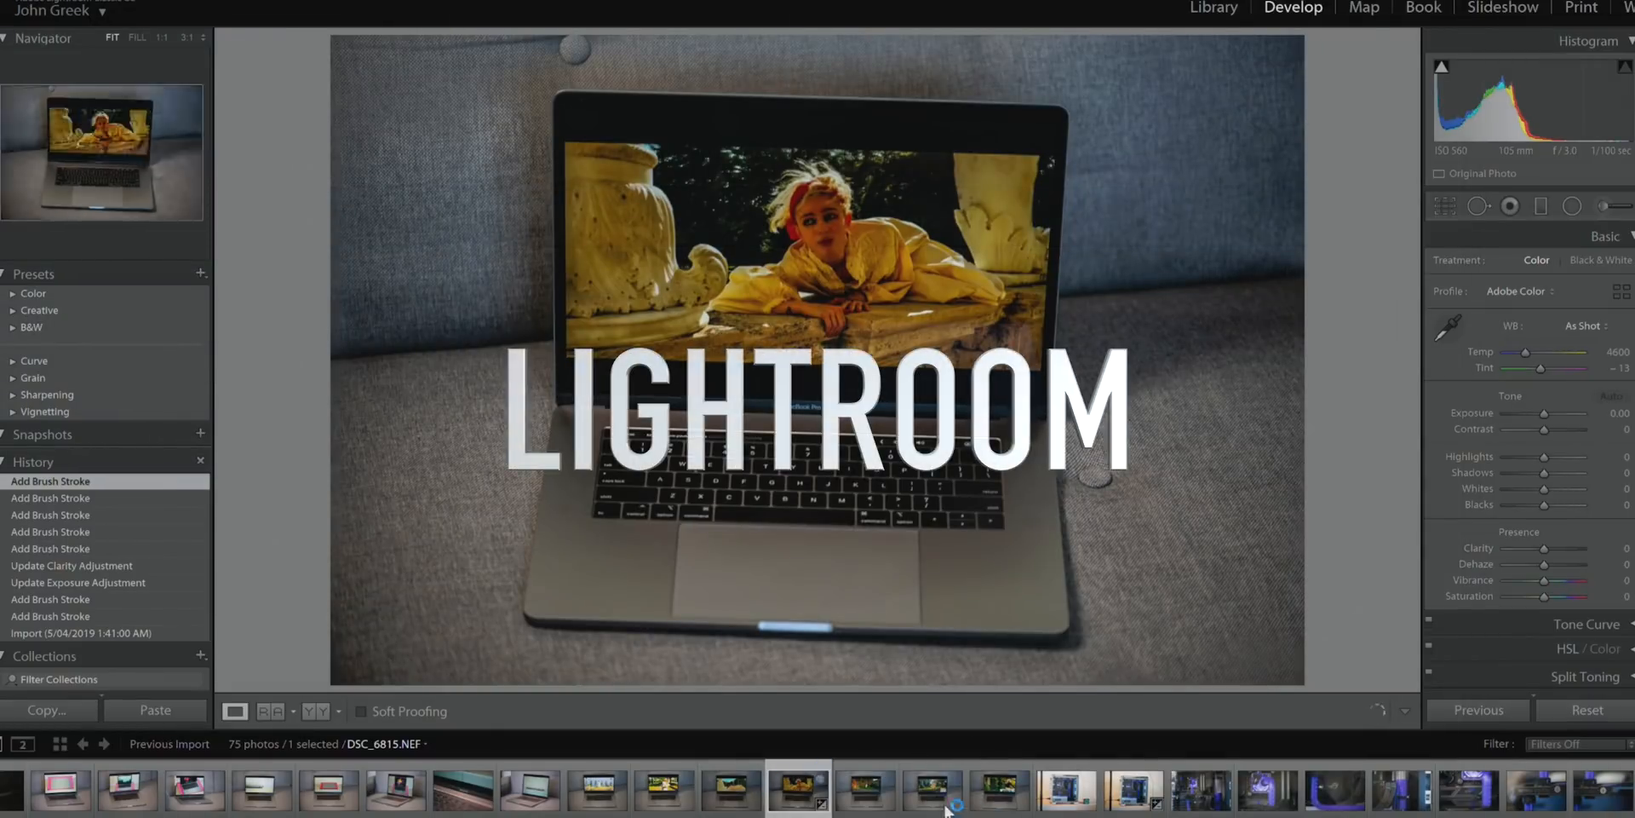
Move through the filmstrip past the laptop shots to the front-view PC case photo
{"action": "left_click", "coordinate": [935, 797]}
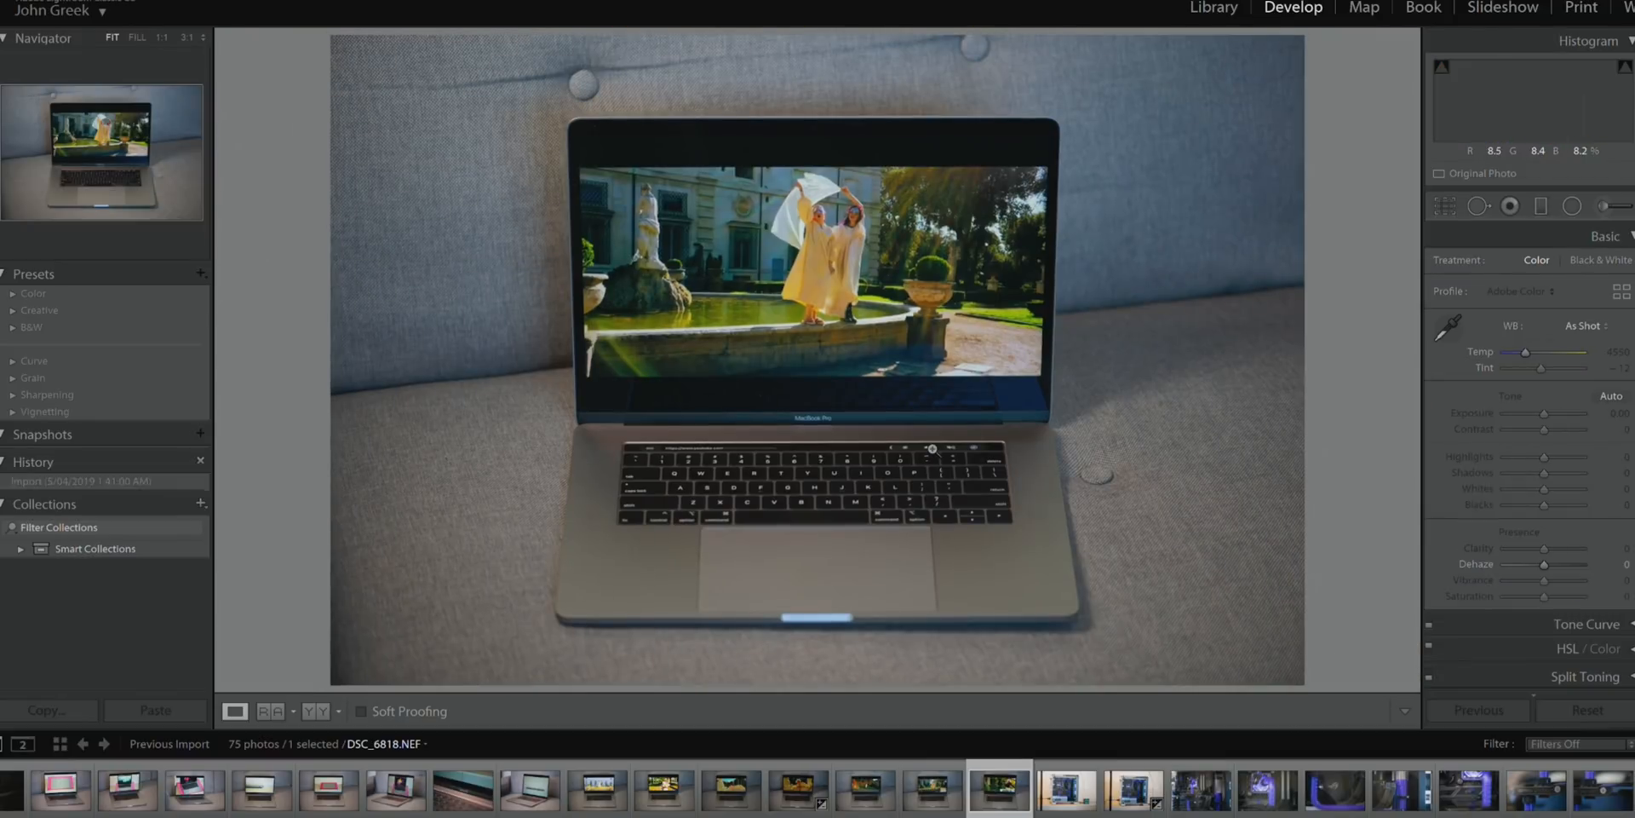
{"action": "left_click", "coordinate": [1074, 794]}
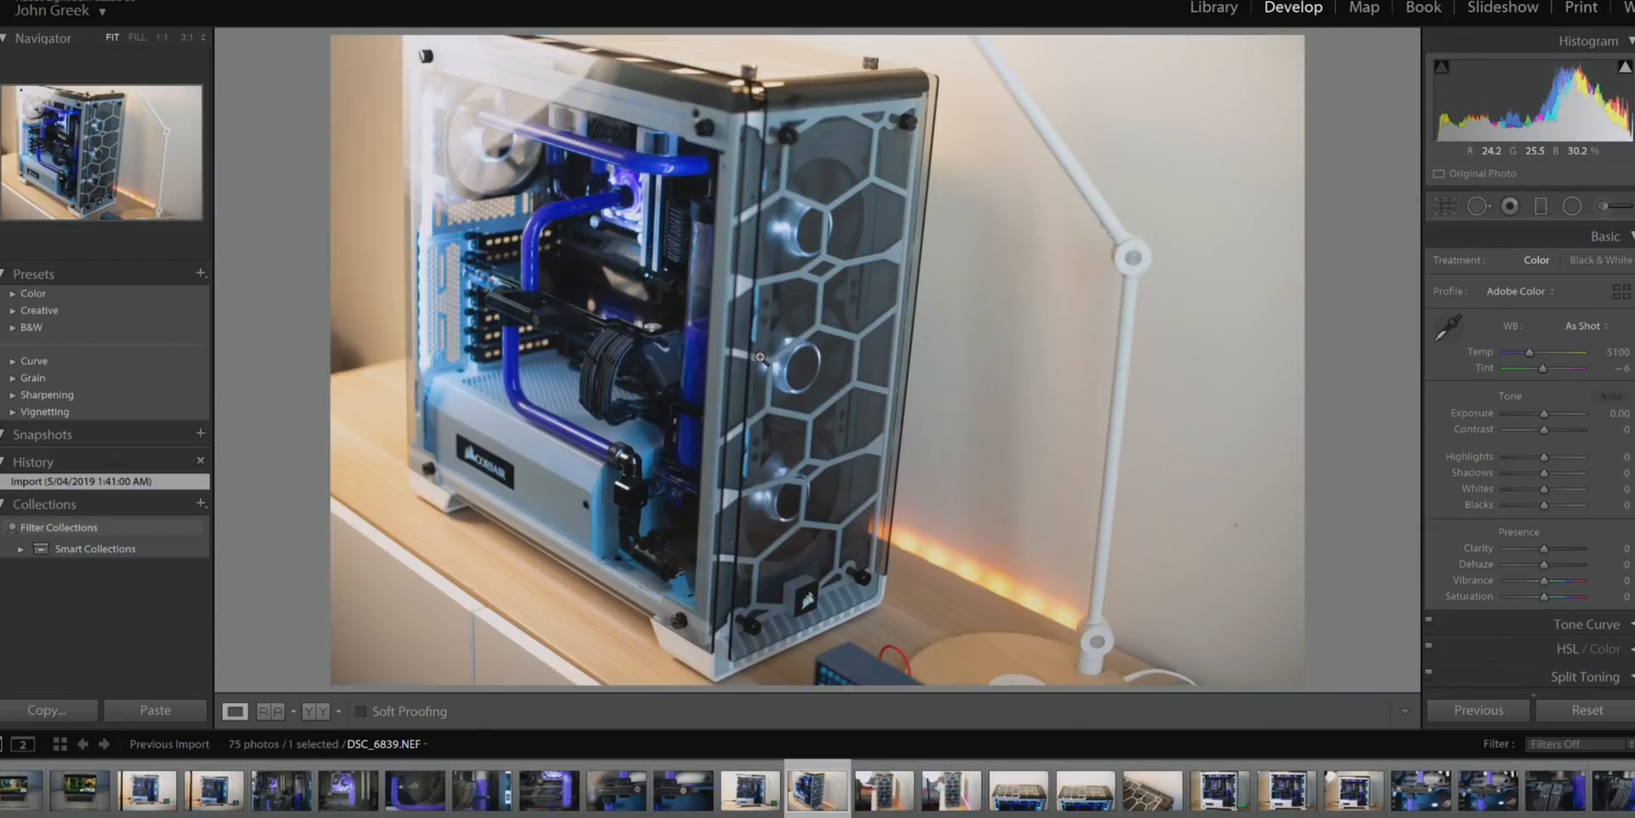
{"action": "left_click", "coordinate": [885, 797]}
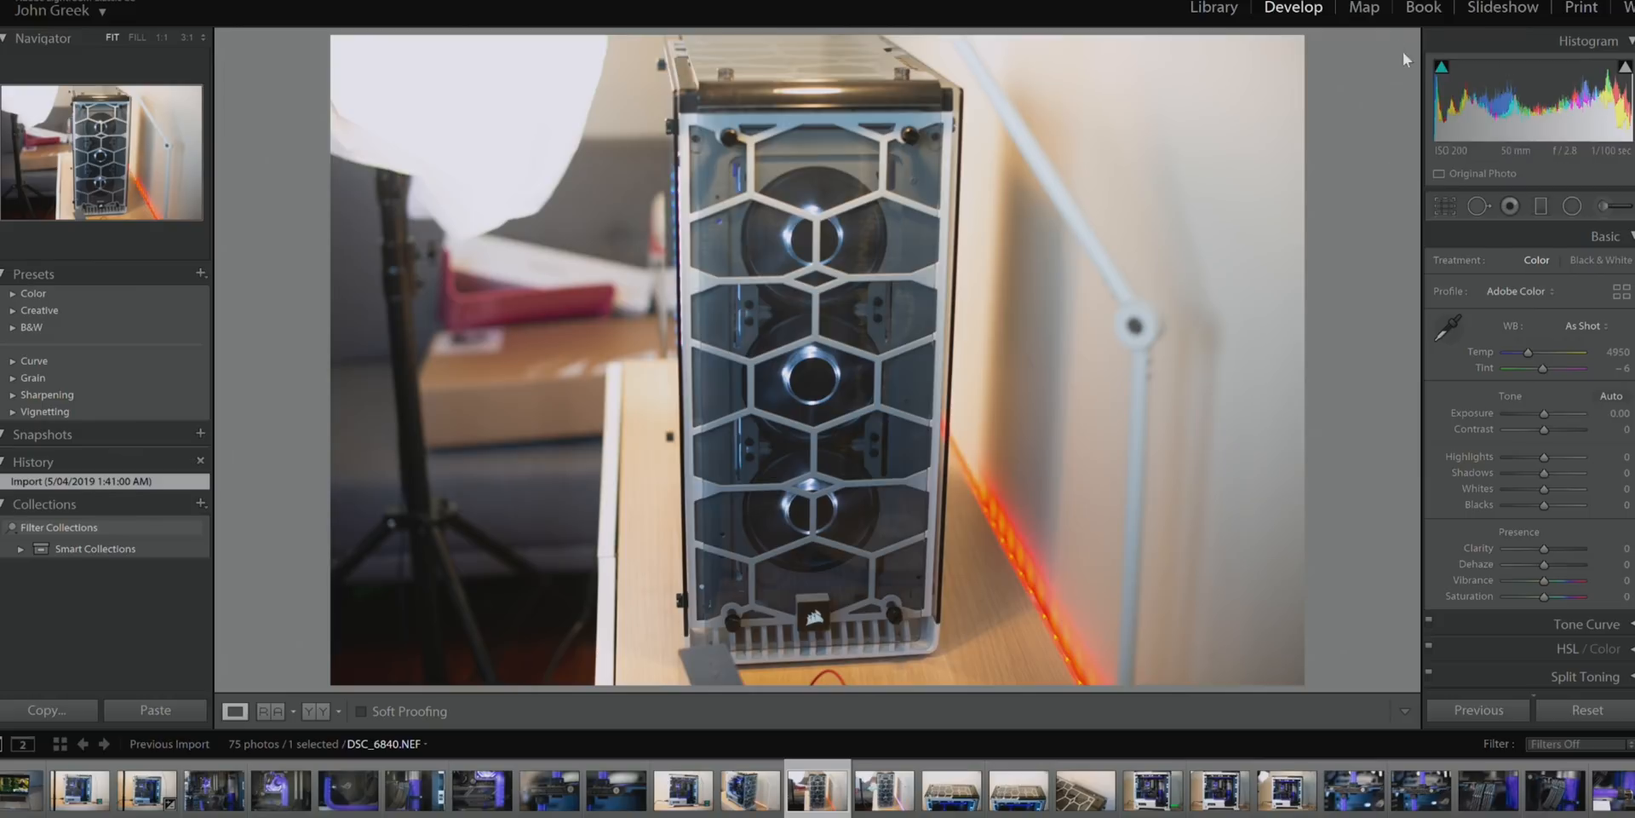
{"action": "mouse_move", "coordinate": [1305, 19]}
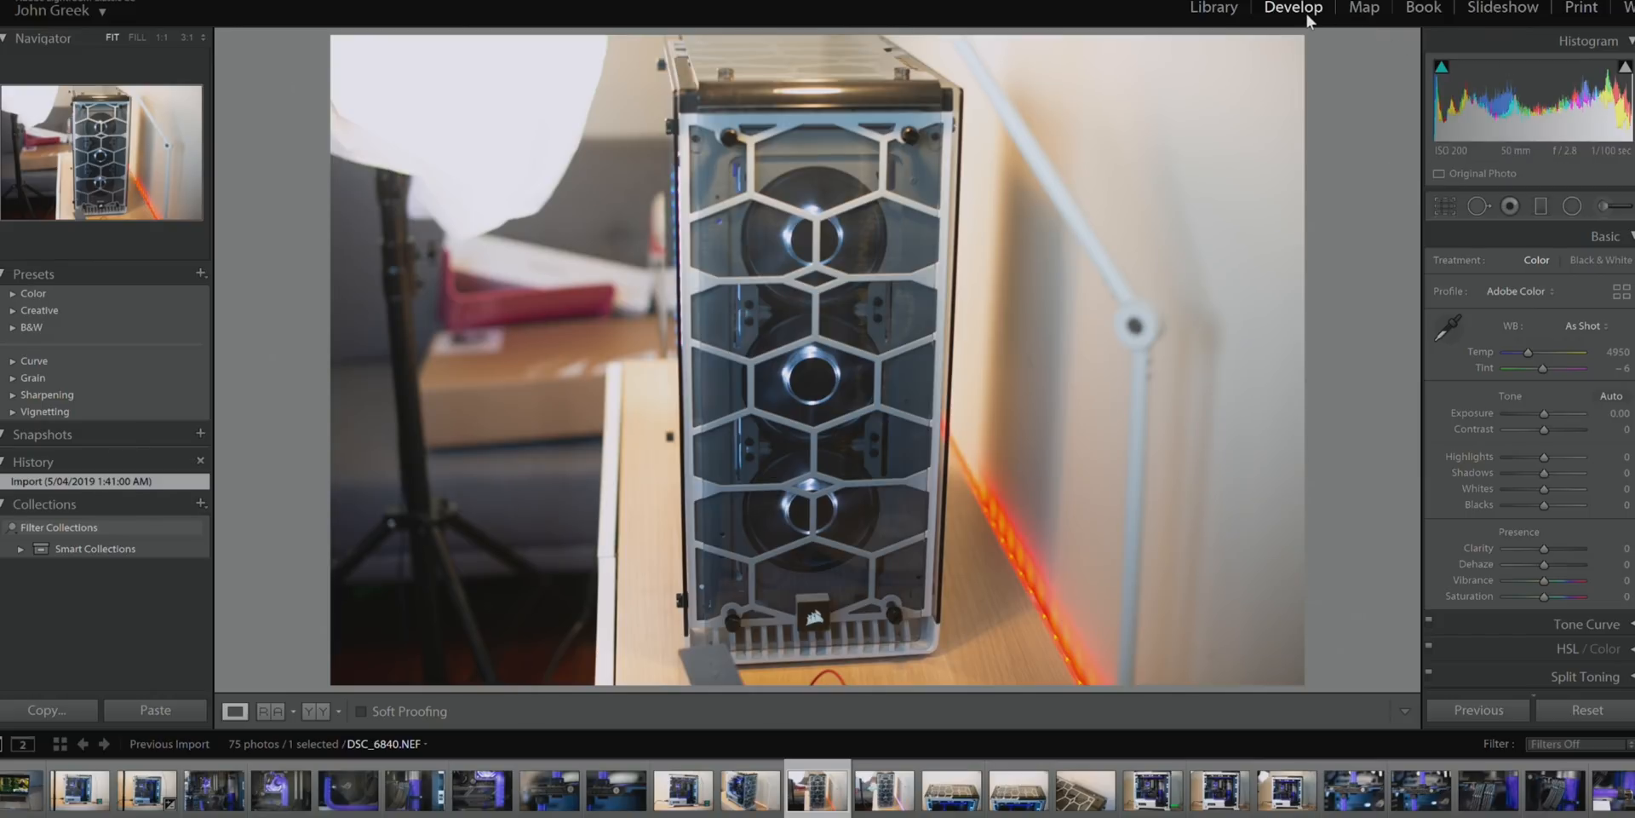
{"action": "mouse_move", "coordinate": [1469, 354]}
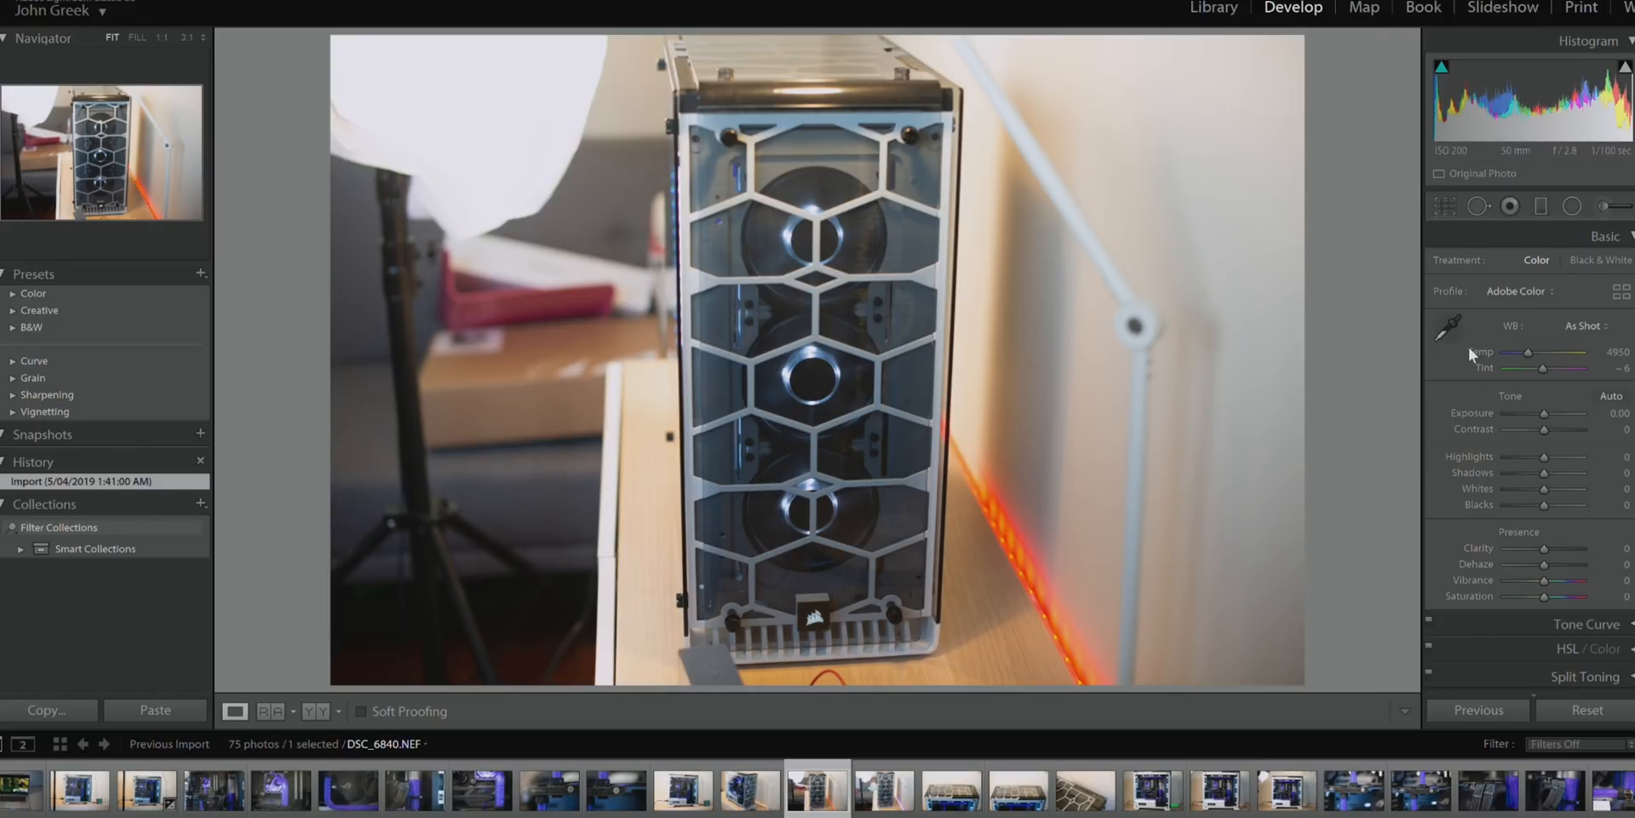
{"action": "mouse_move", "coordinate": [1449, 329]}
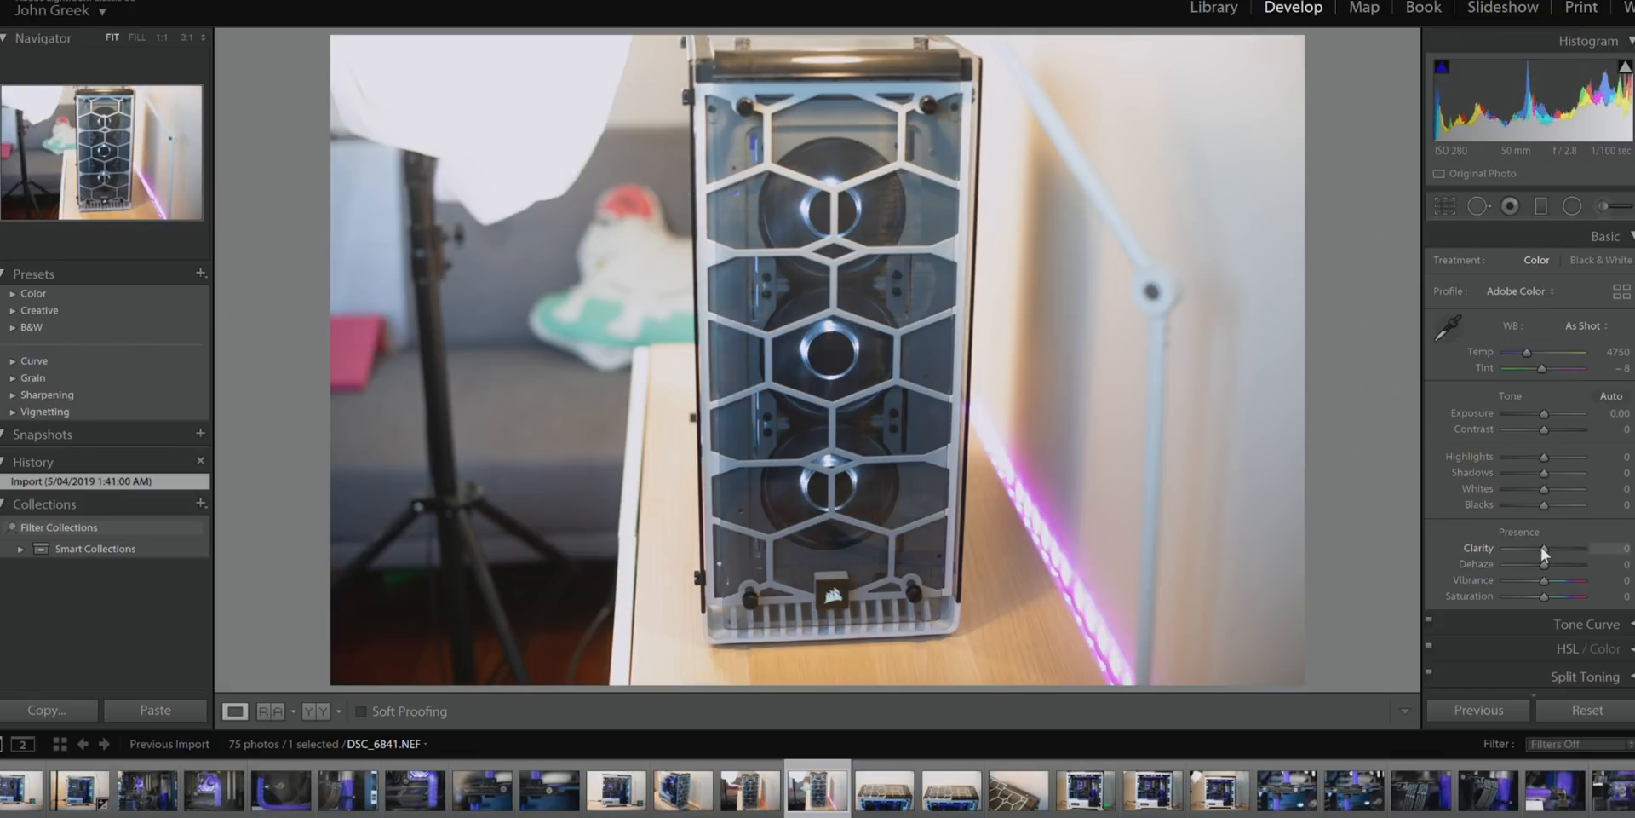
Swing overall Clarity to -100, +31, -100, then settle it near 0
{"action": "left_click_drag", "start_coordinate": [1569, 548], "coordinate": [1502, 547]}
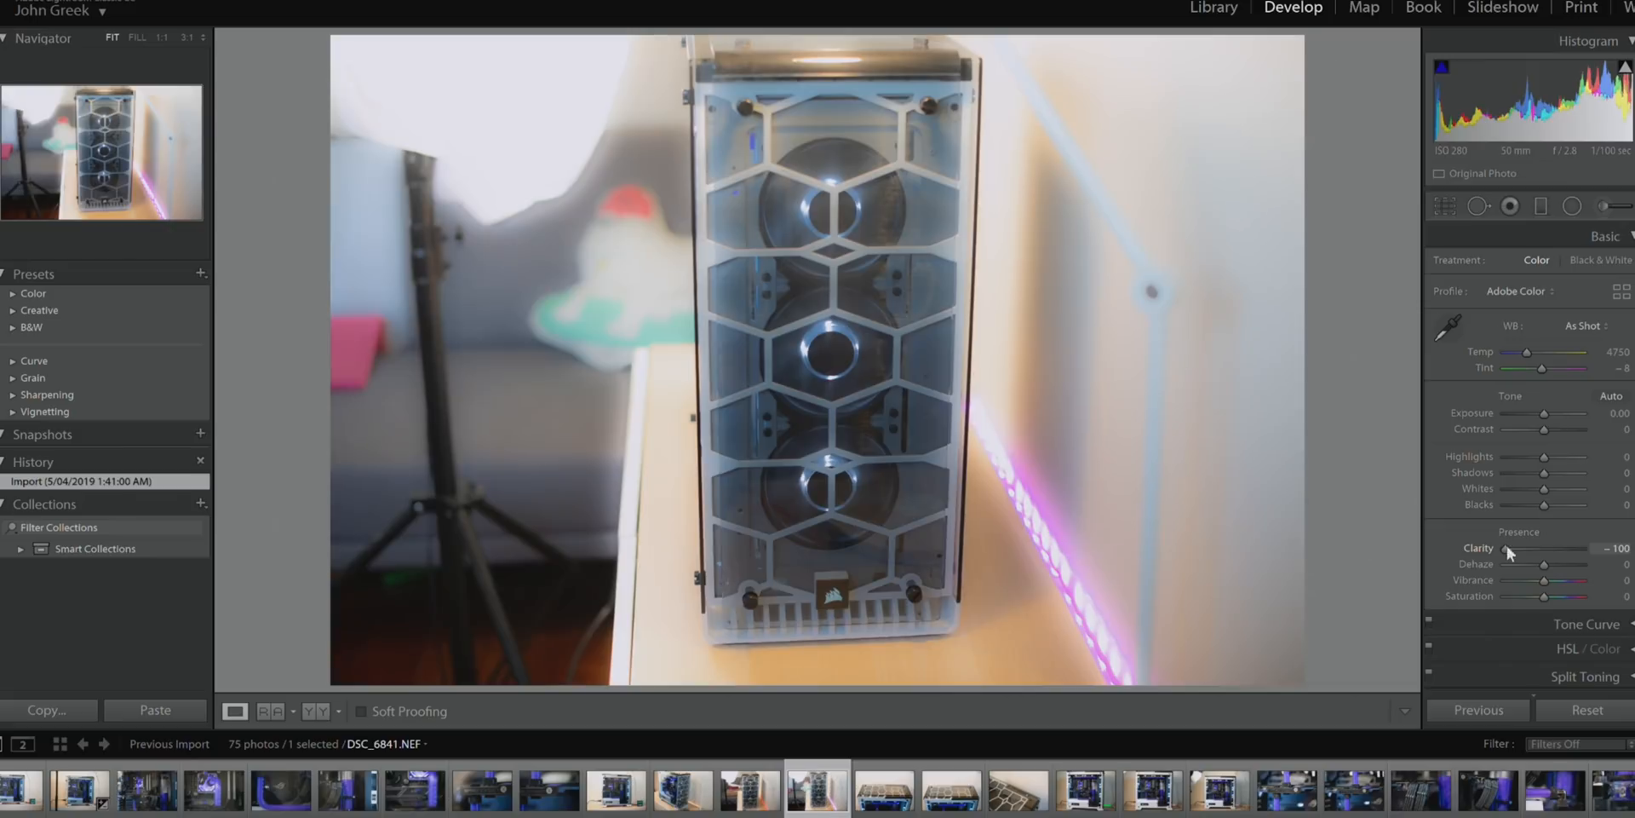
{"action": "left_click_drag", "start_coordinate": [1507, 549], "coordinate": [1556, 549]}
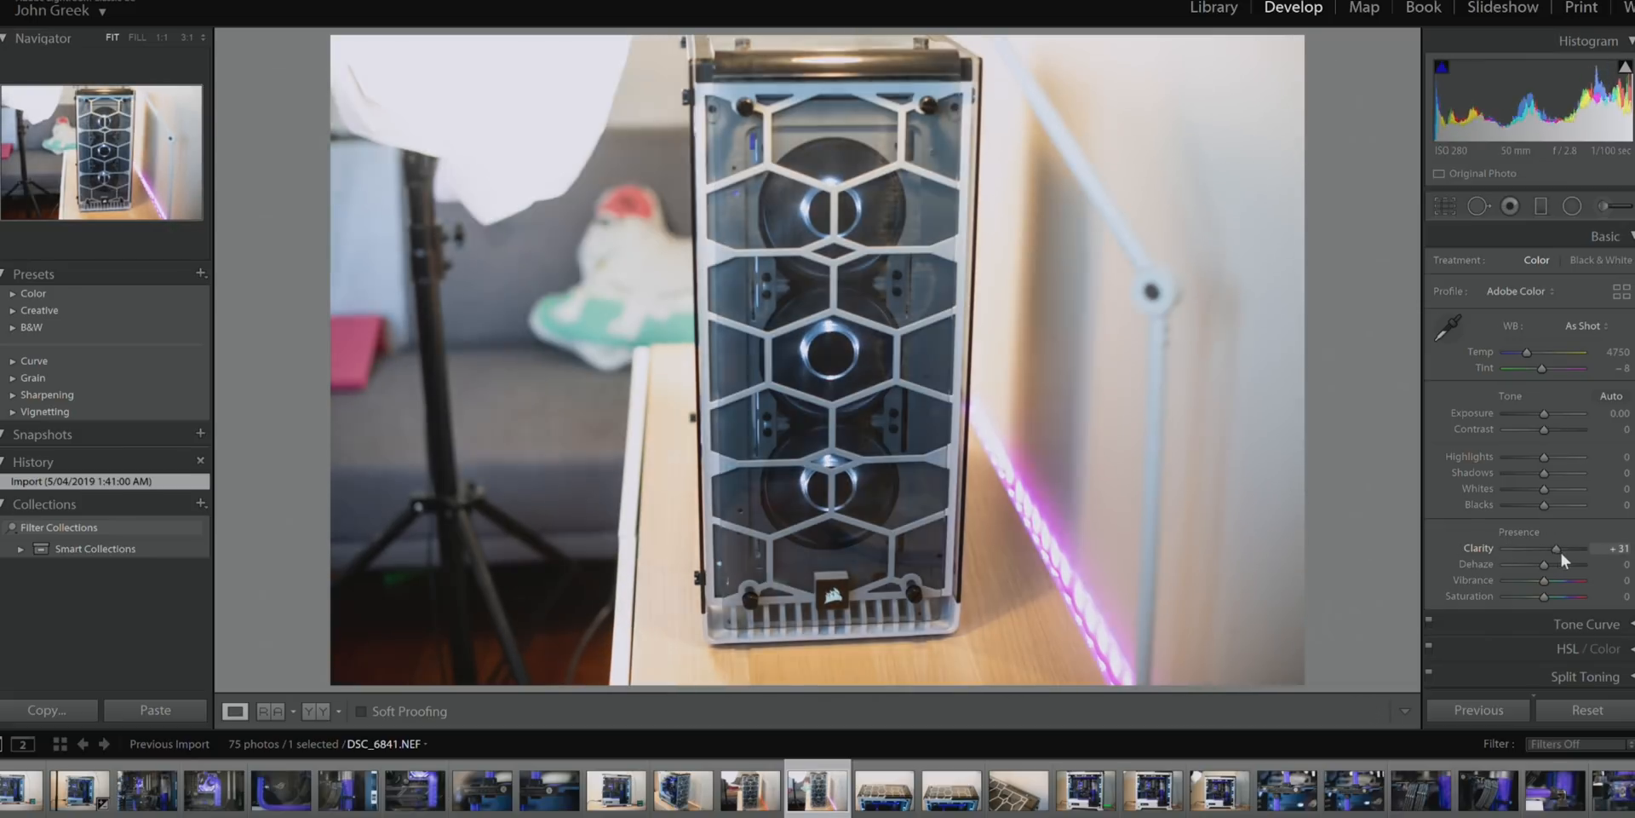
{"action": "left_click_drag", "start_coordinate": [1554, 547], "coordinate": [1507, 548]}
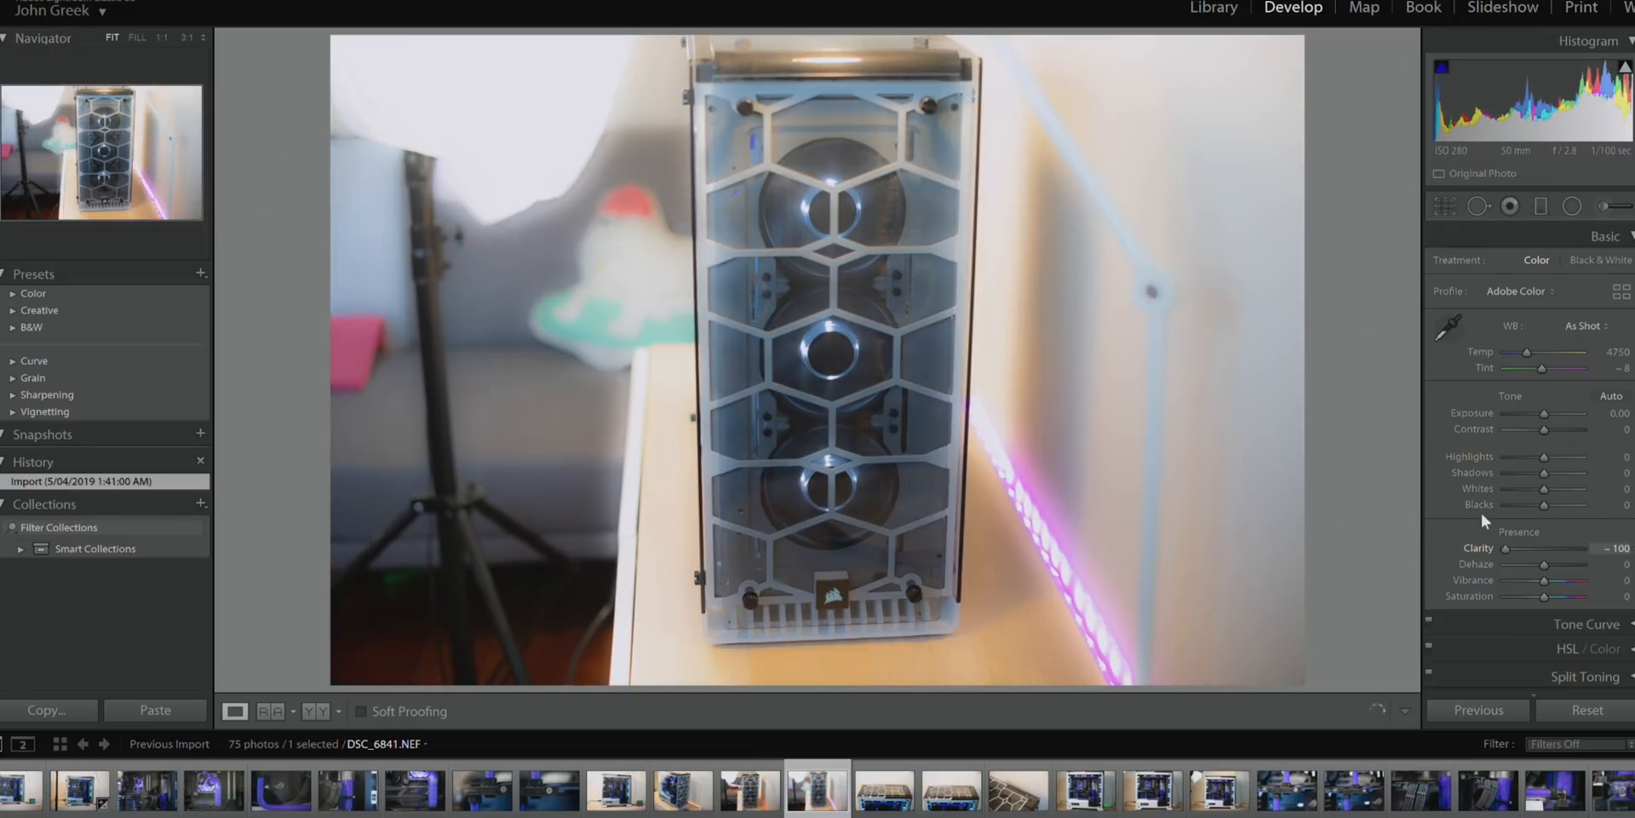
{"action": "left_click_drag", "start_coordinate": [1524, 547], "coordinate": [1553, 548]}
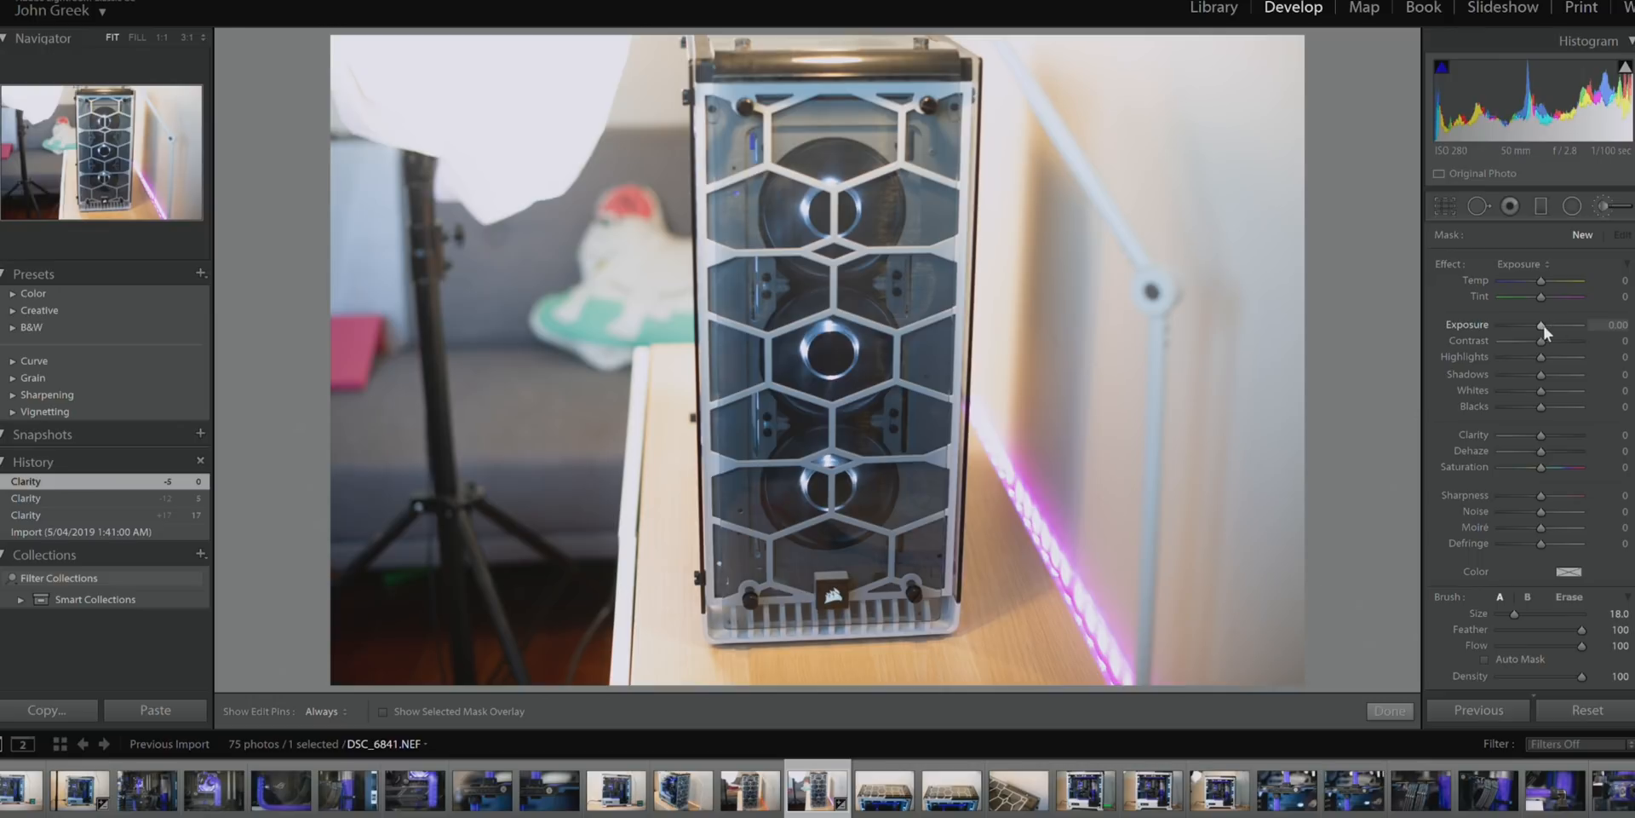
Set the brush Exposure to -0.51 and paint darkening strokes over the background
{"action": "left_click_drag", "start_coordinate": [1569, 332], "coordinate": [1533, 332]}
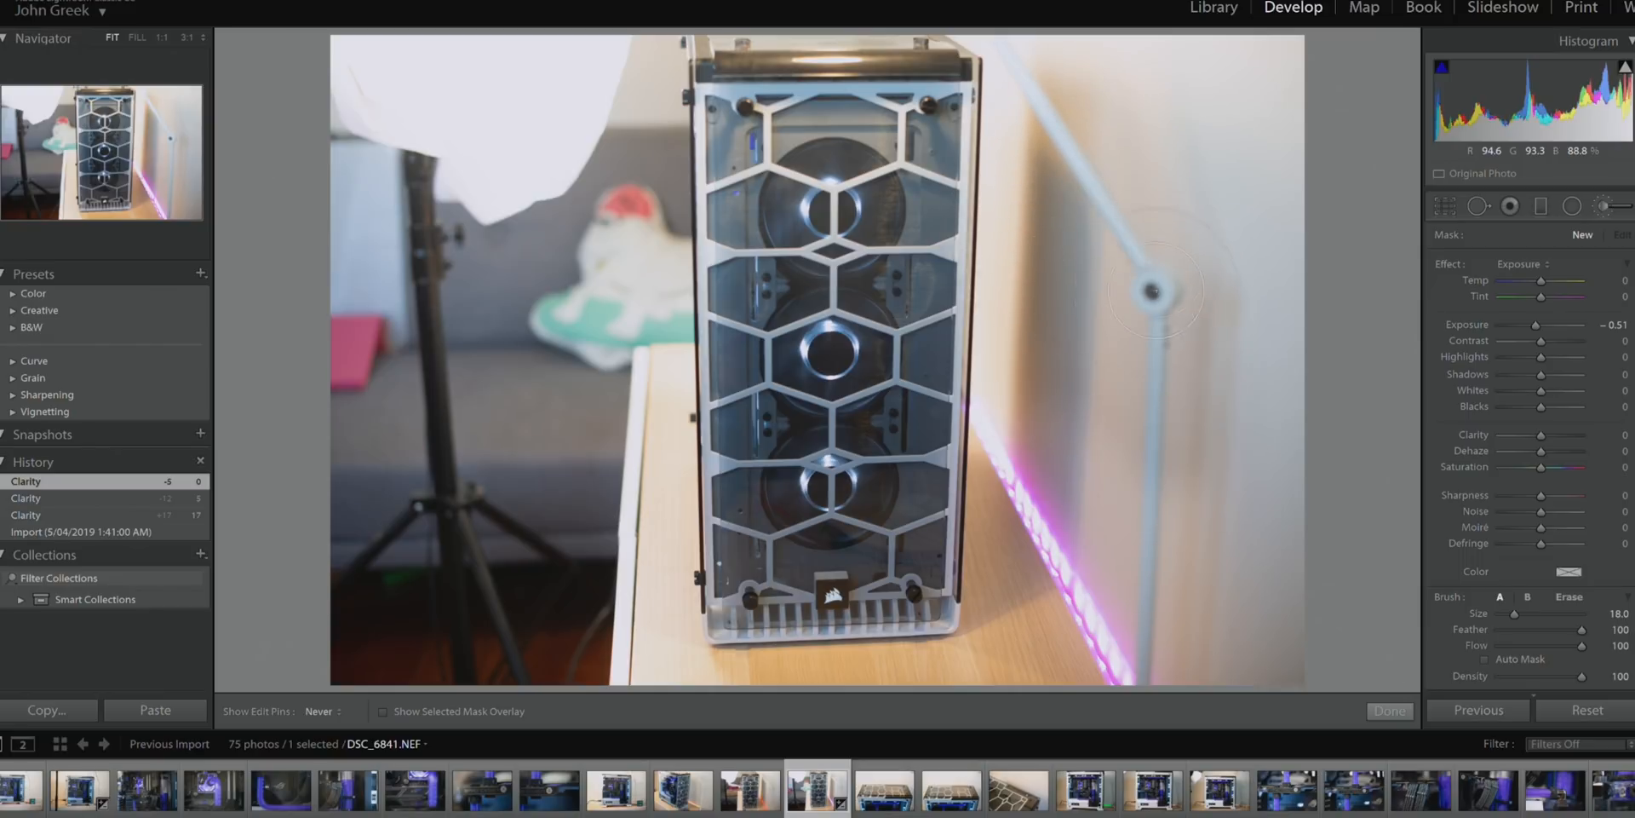
{"action": "mouse_move", "coordinate": [1229, 161]}
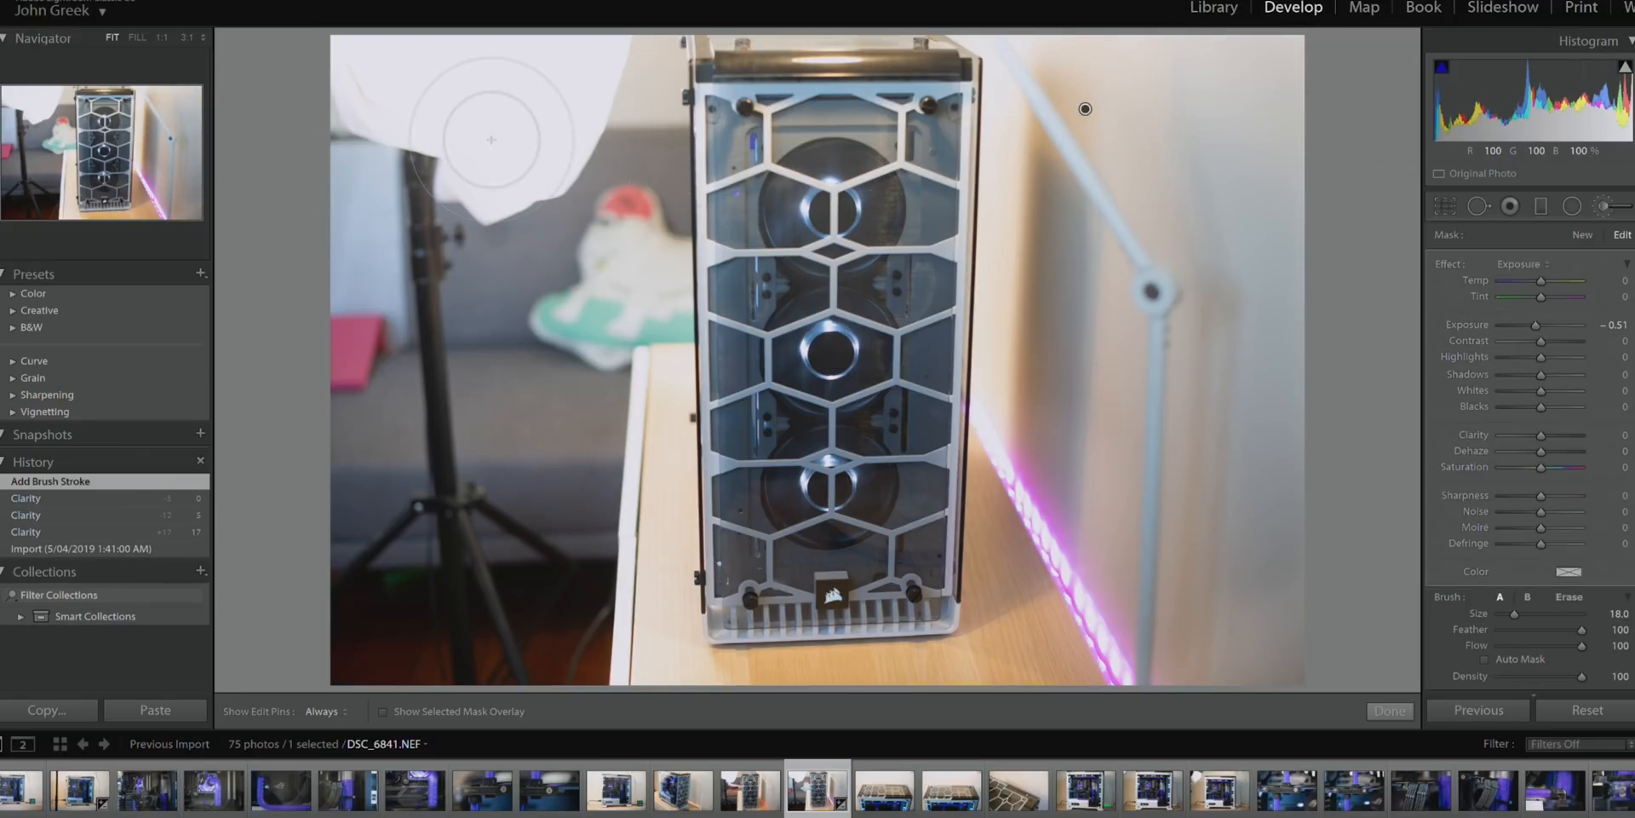
{"action": "left_click", "coordinate": [322, 711]}
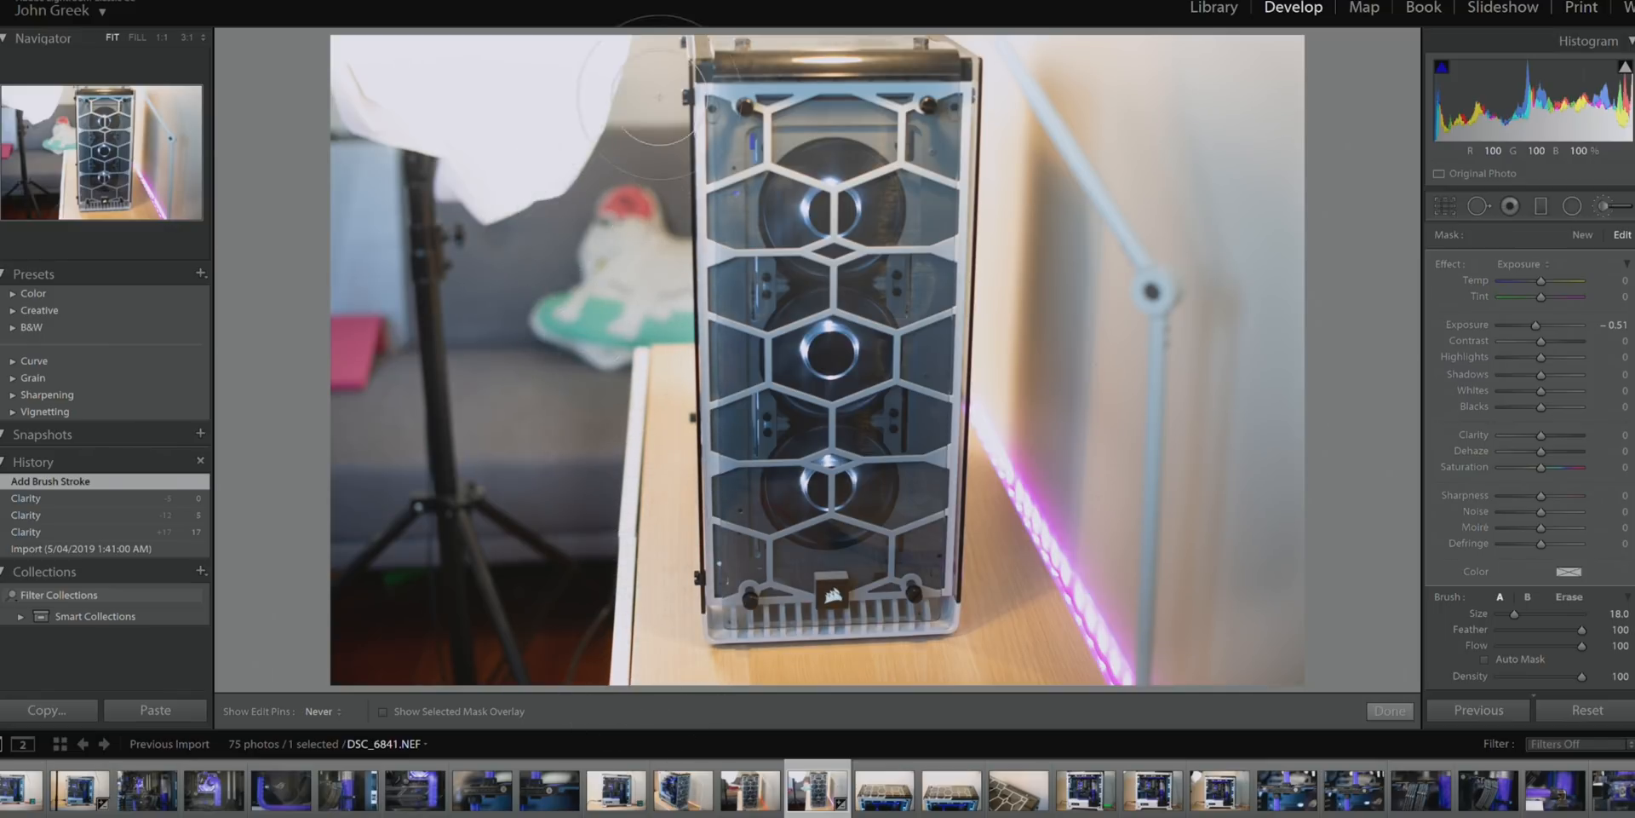
{"action": "mouse_move", "coordinate": [414, 628]}
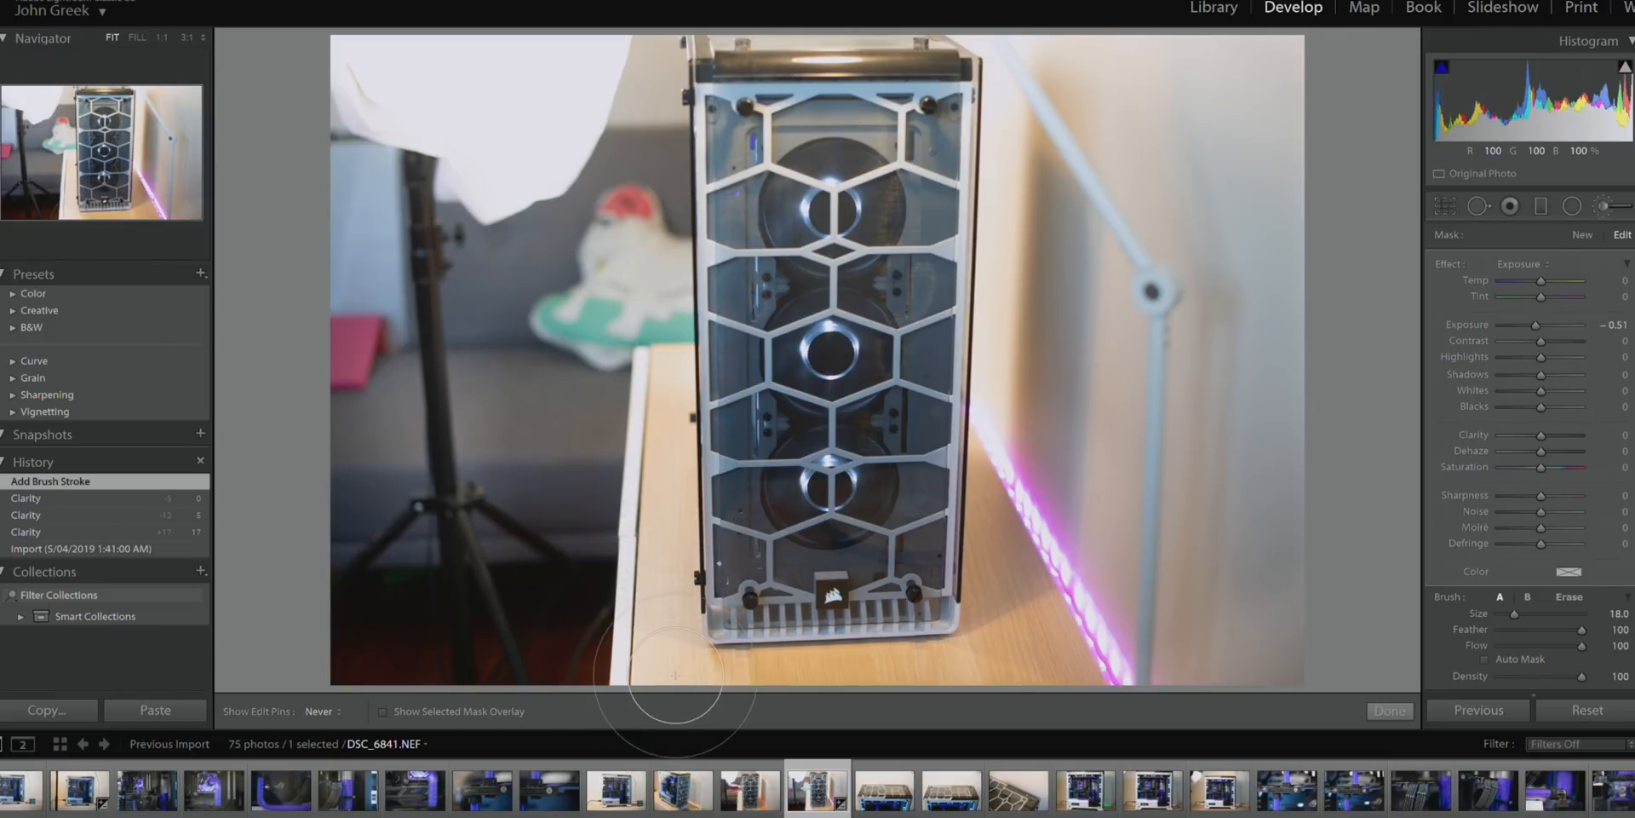
{"action": "left_click", "coordinate": [1083, 132]}
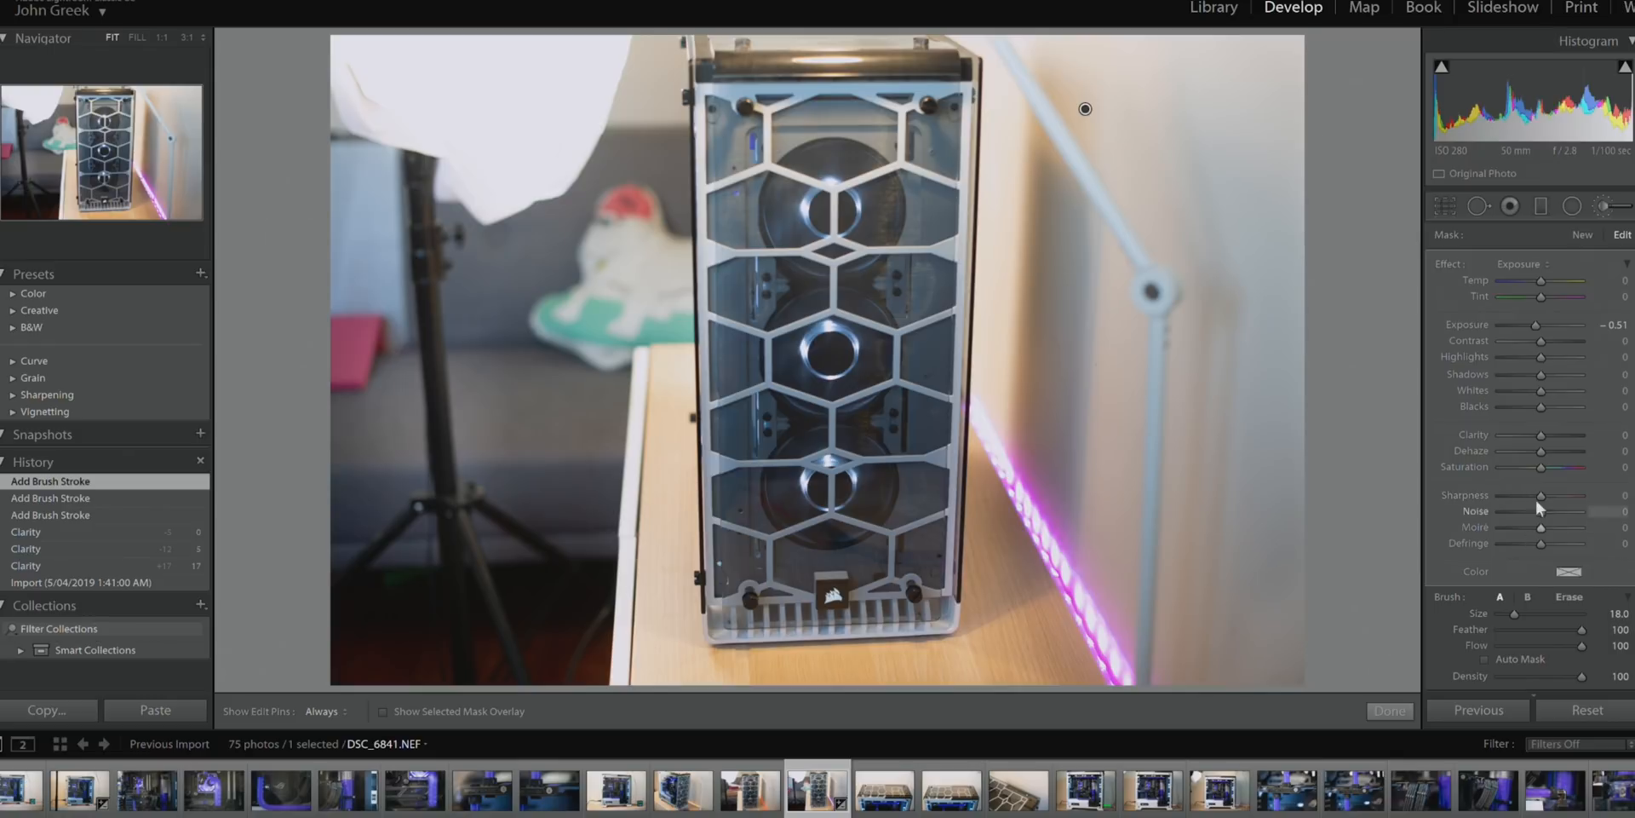
Set brush Clarity to +100 after testing -100, and brush over the case front
{"action": "left_click_drag", "start_coordinate": [1547, 435], "coordinate": [1481, 435]}
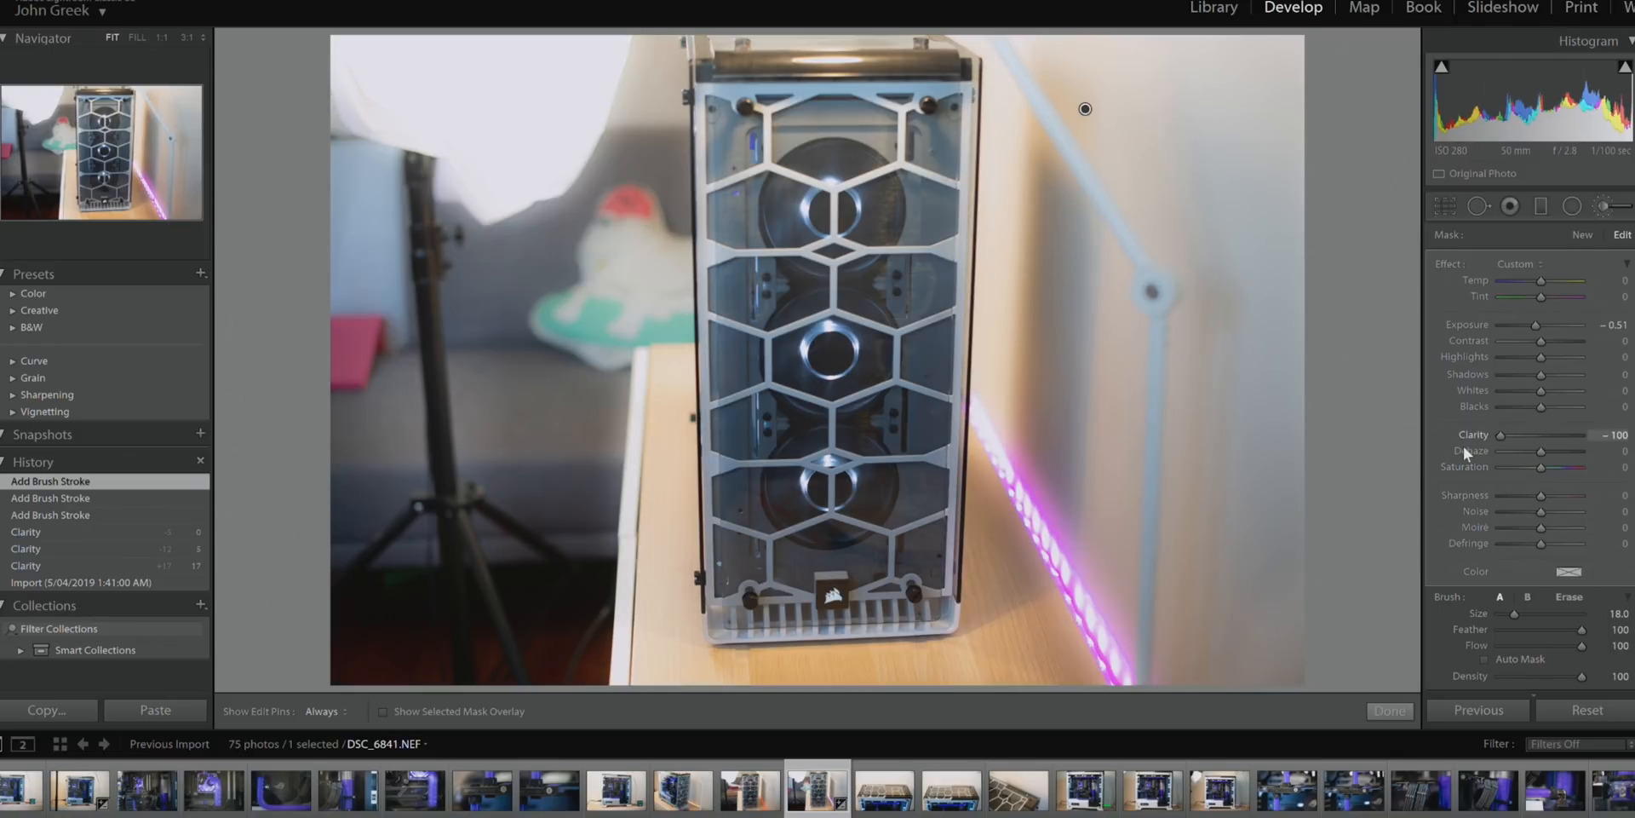
{"action": "left_click_drag", "start_coordinate": [1482, 435], "coordinate": [1507, 435]}
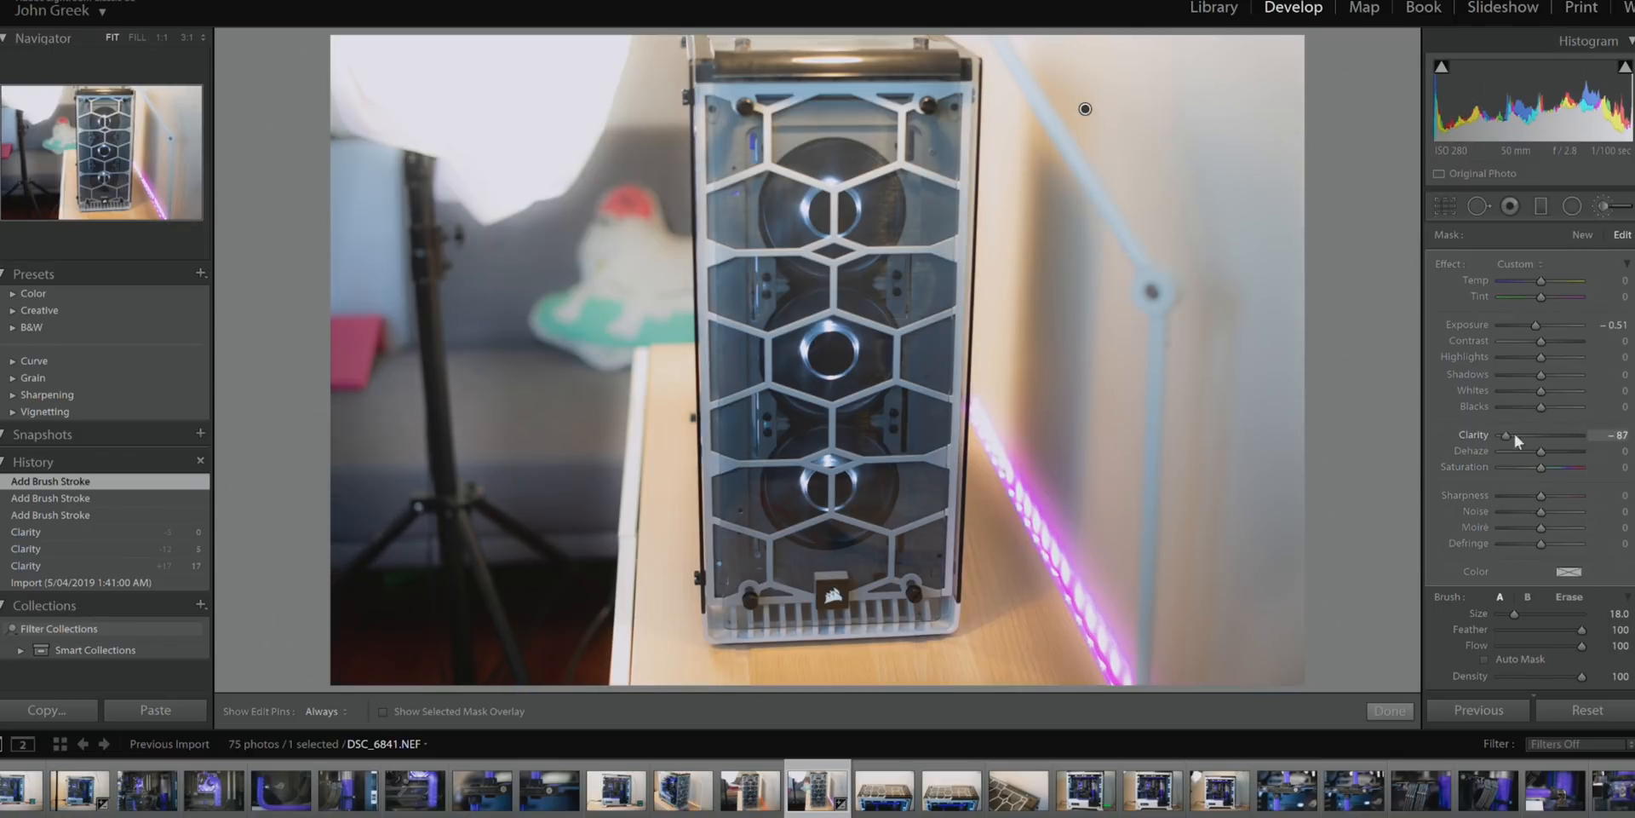
{"action": "left_click_drag", "start_coordinate": [1507, 435], "coordinate": [1579, 435]}
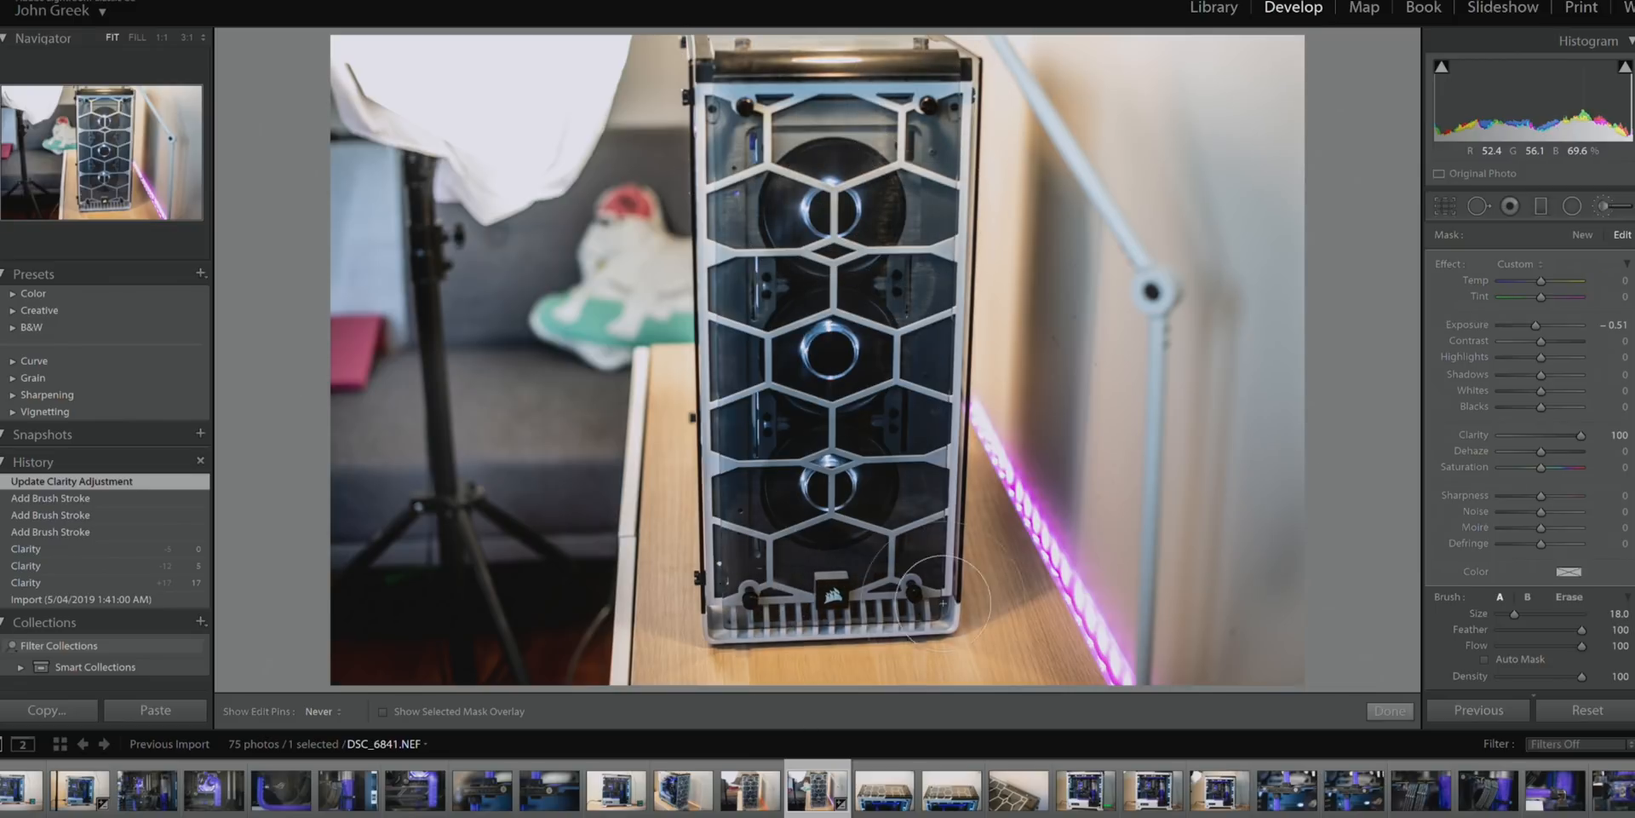
{"action": "mouse_move", "coordinate": [747, 515]}
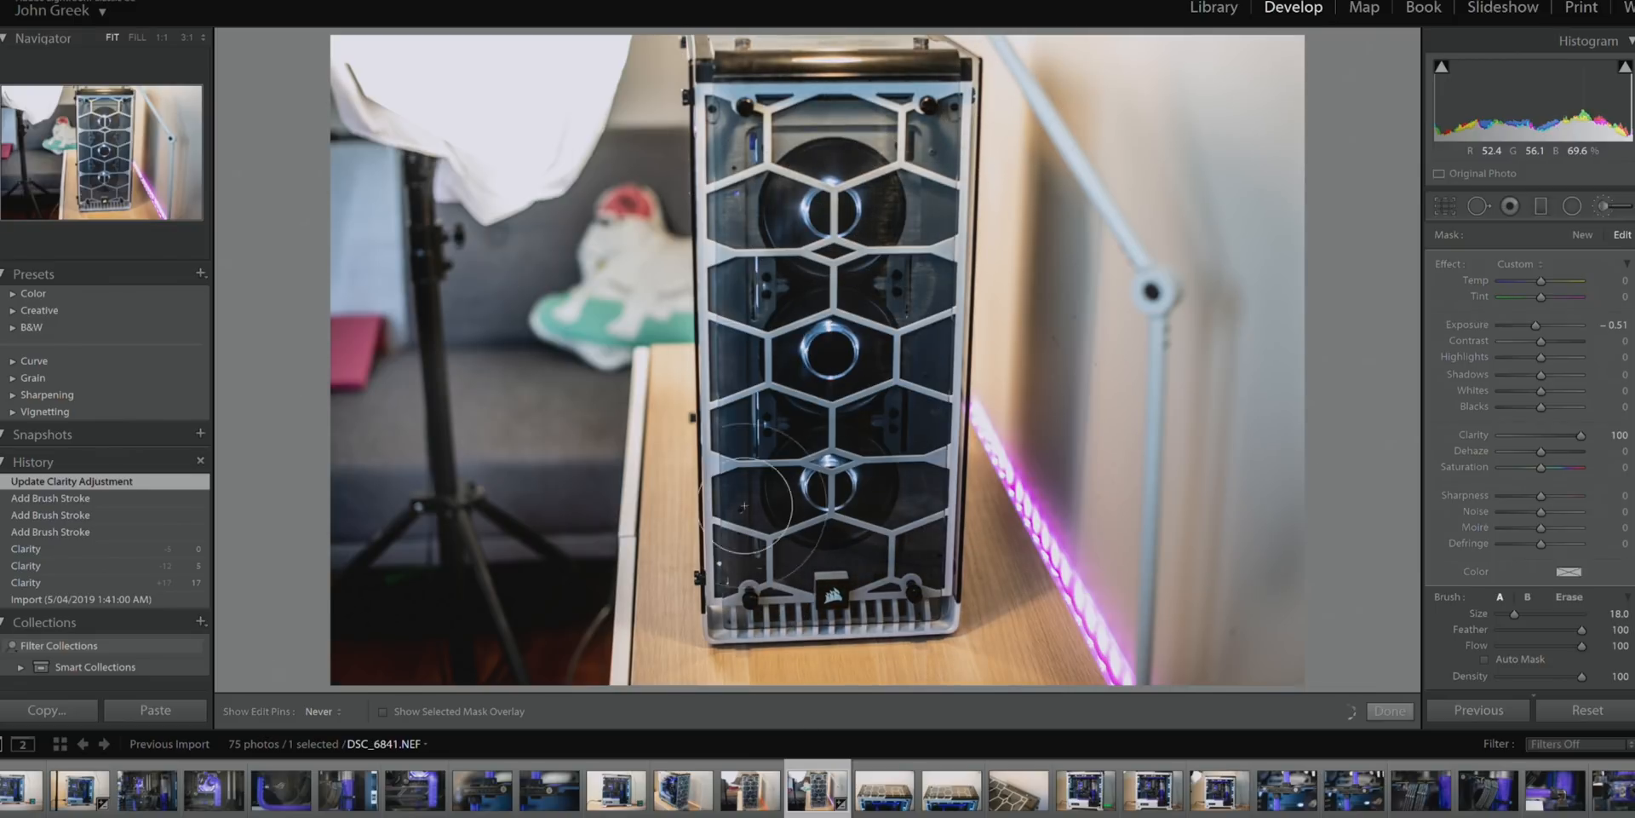
{"action": "left_click", "coordinate": [935, 493]}
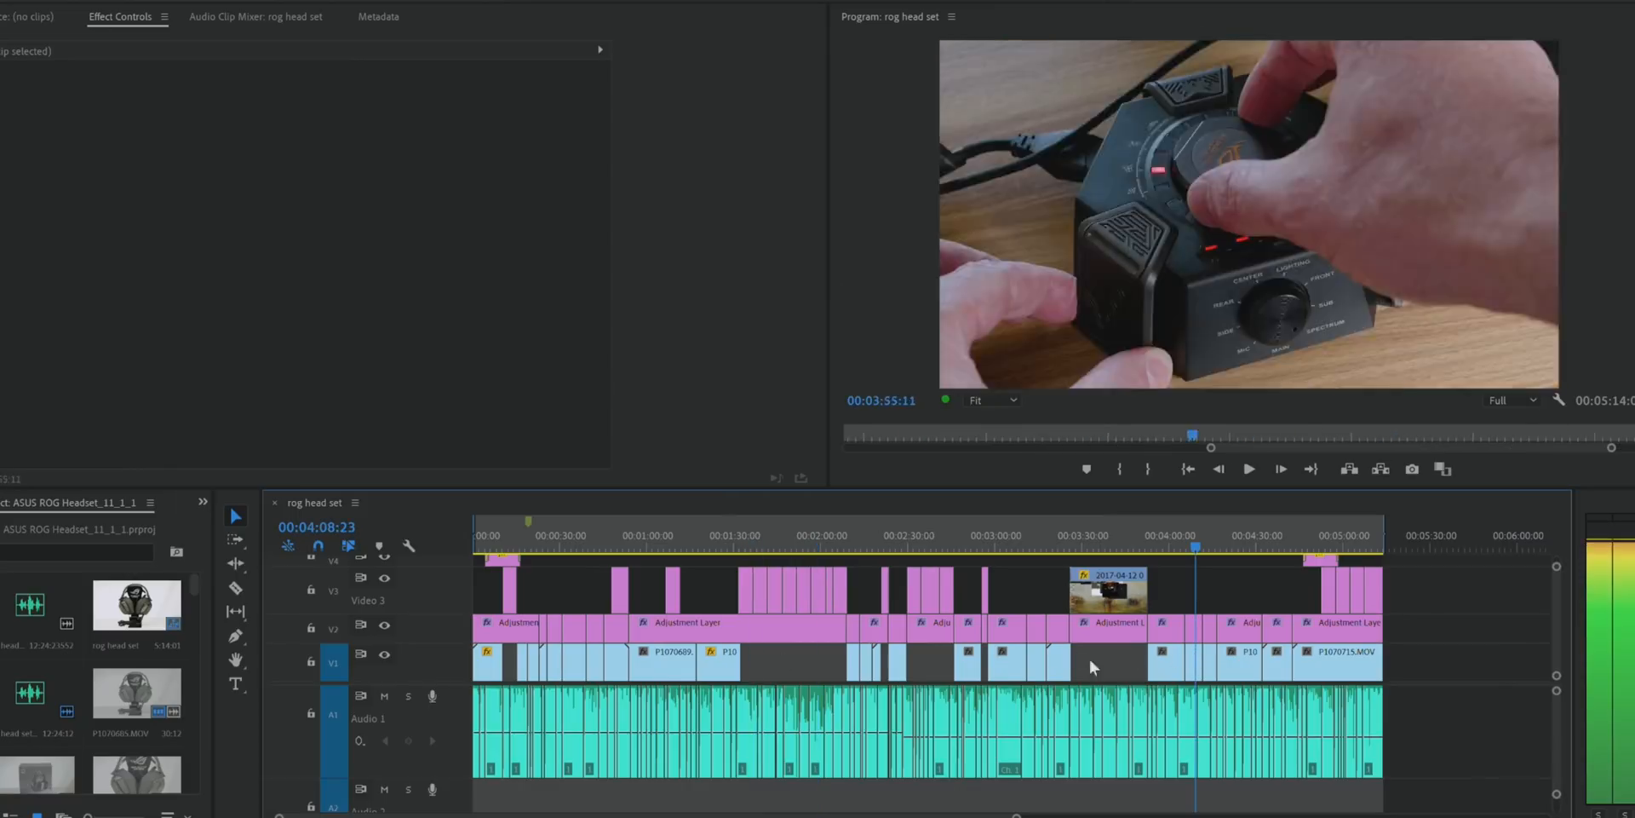
Move the playhead to the ROG headset earcup shot at 00:02:39:20
{"action": "left_click", "coordinate": [1228, 543]}
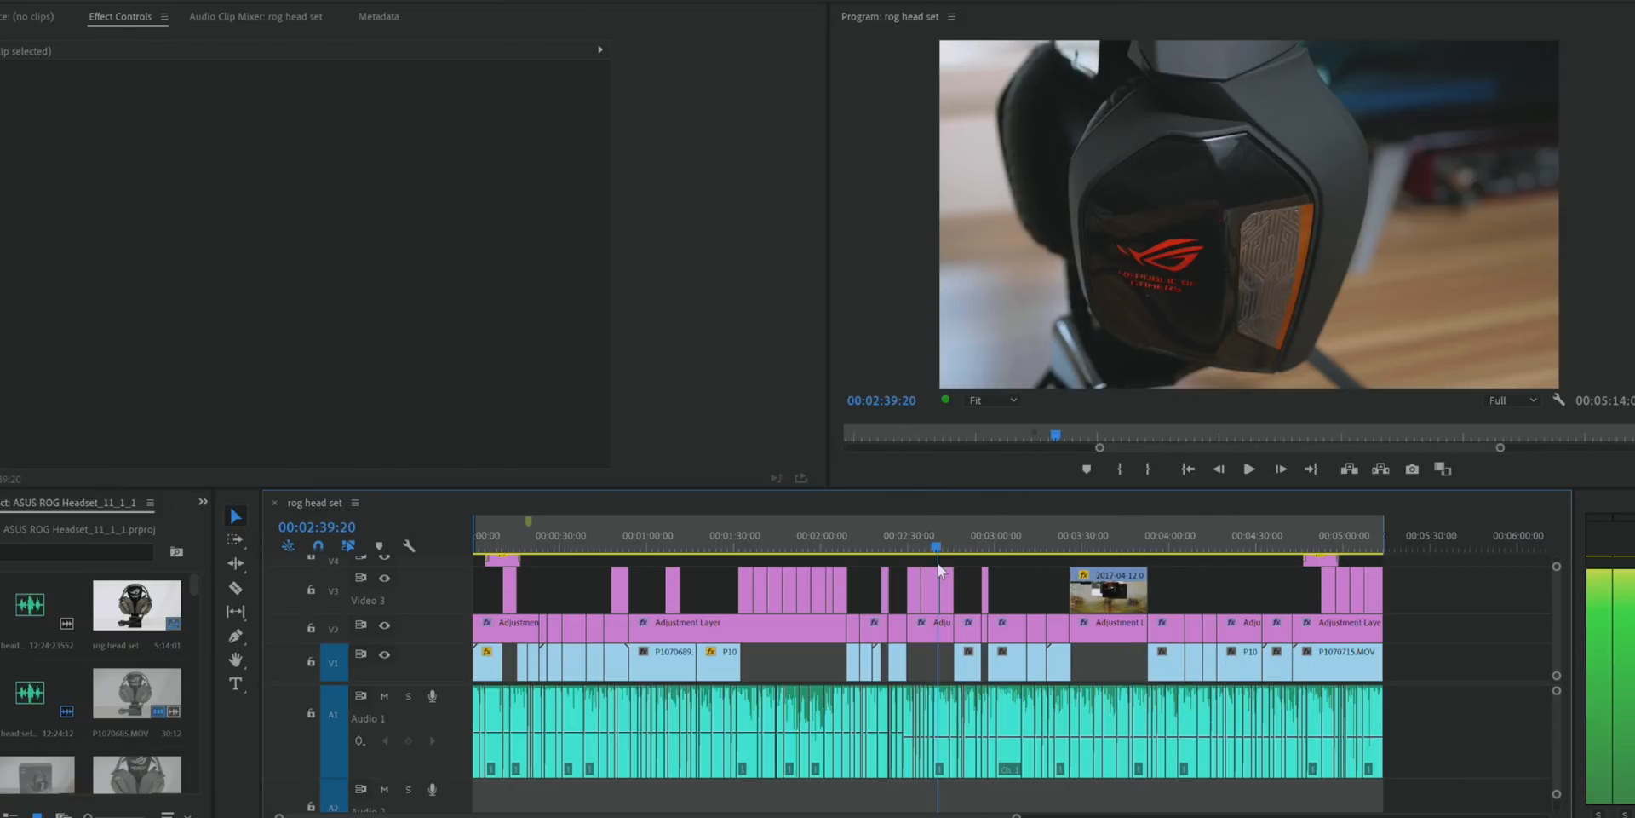
Play the graded timeline through to the audio control-pod close-up at 00:03:01:01
{"action": "left_click", "coordinate": [1248, 468]}
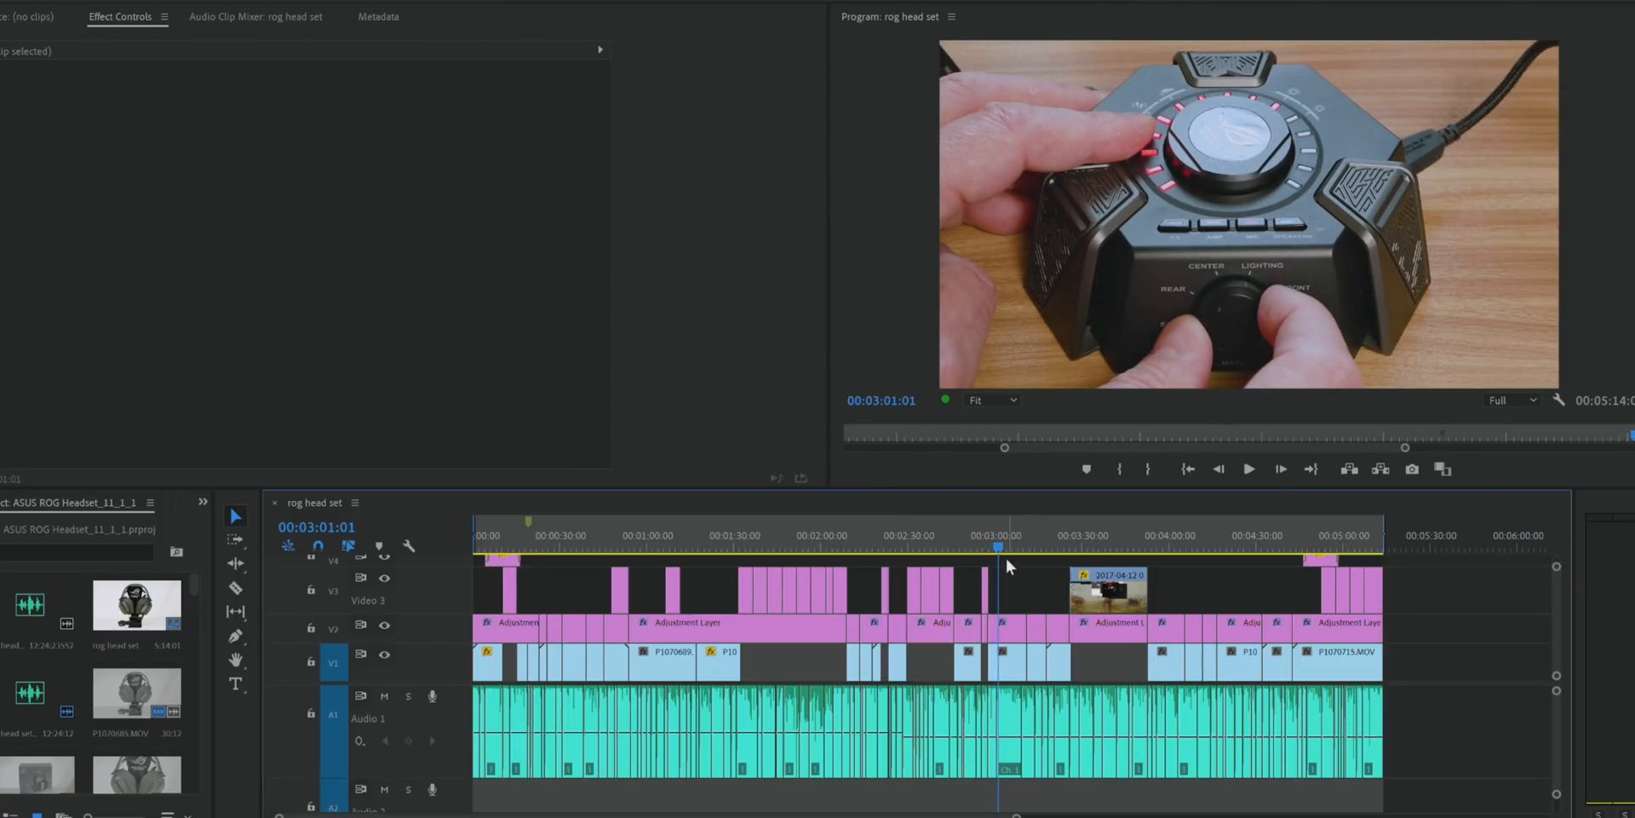
Jump to 00:02:49:03 and re-enable the V2 colour-grade adjustment layer
{"action": "left_click", "coordinate": [969, 539]}
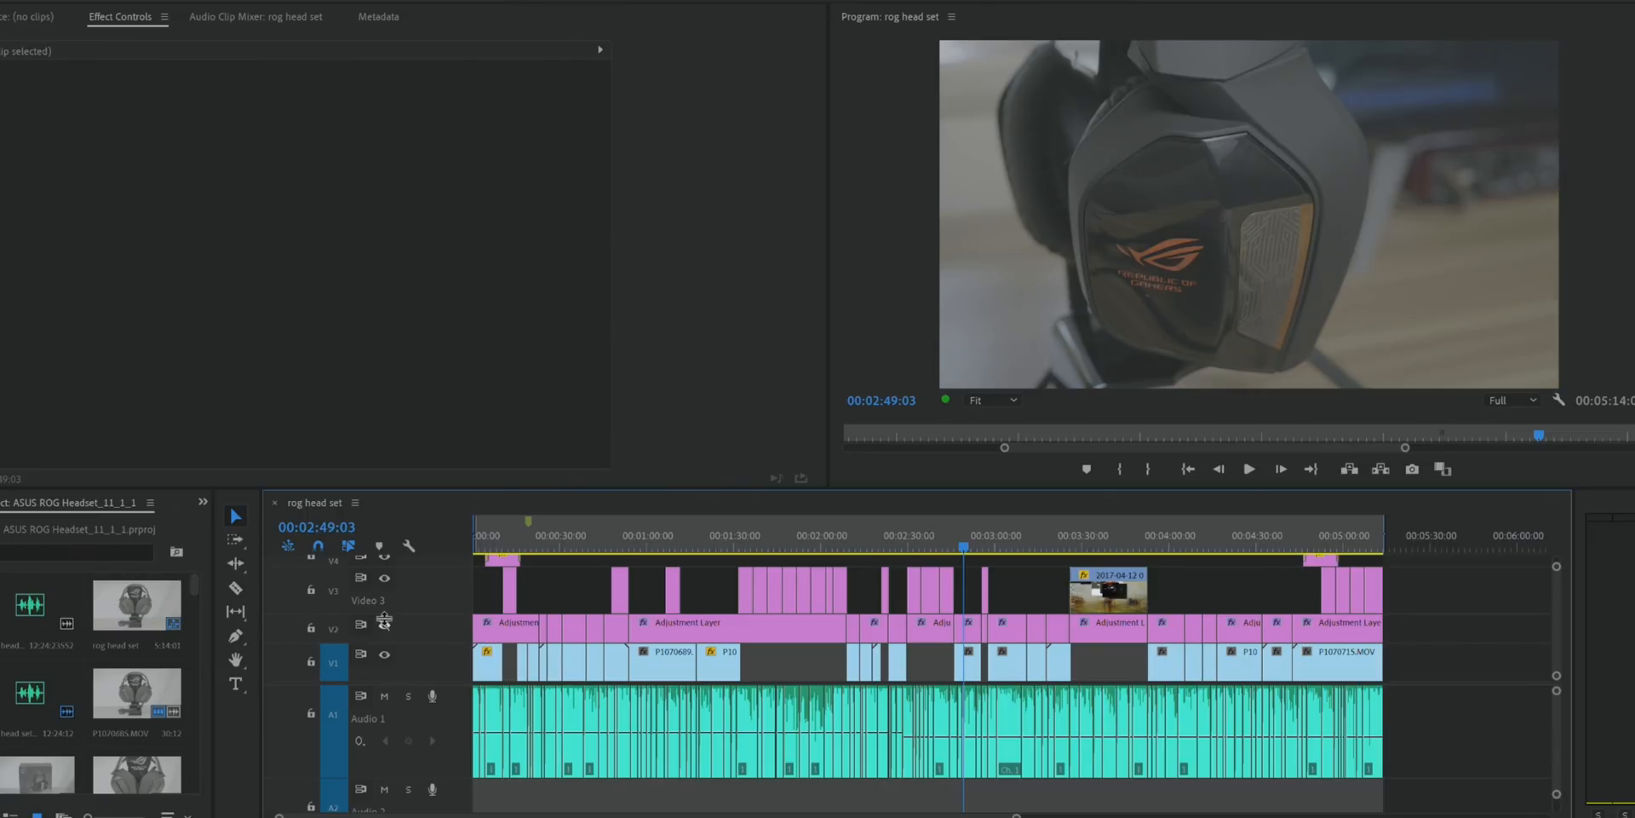
{"action": "left_click", "coordinate": [384, 624]}
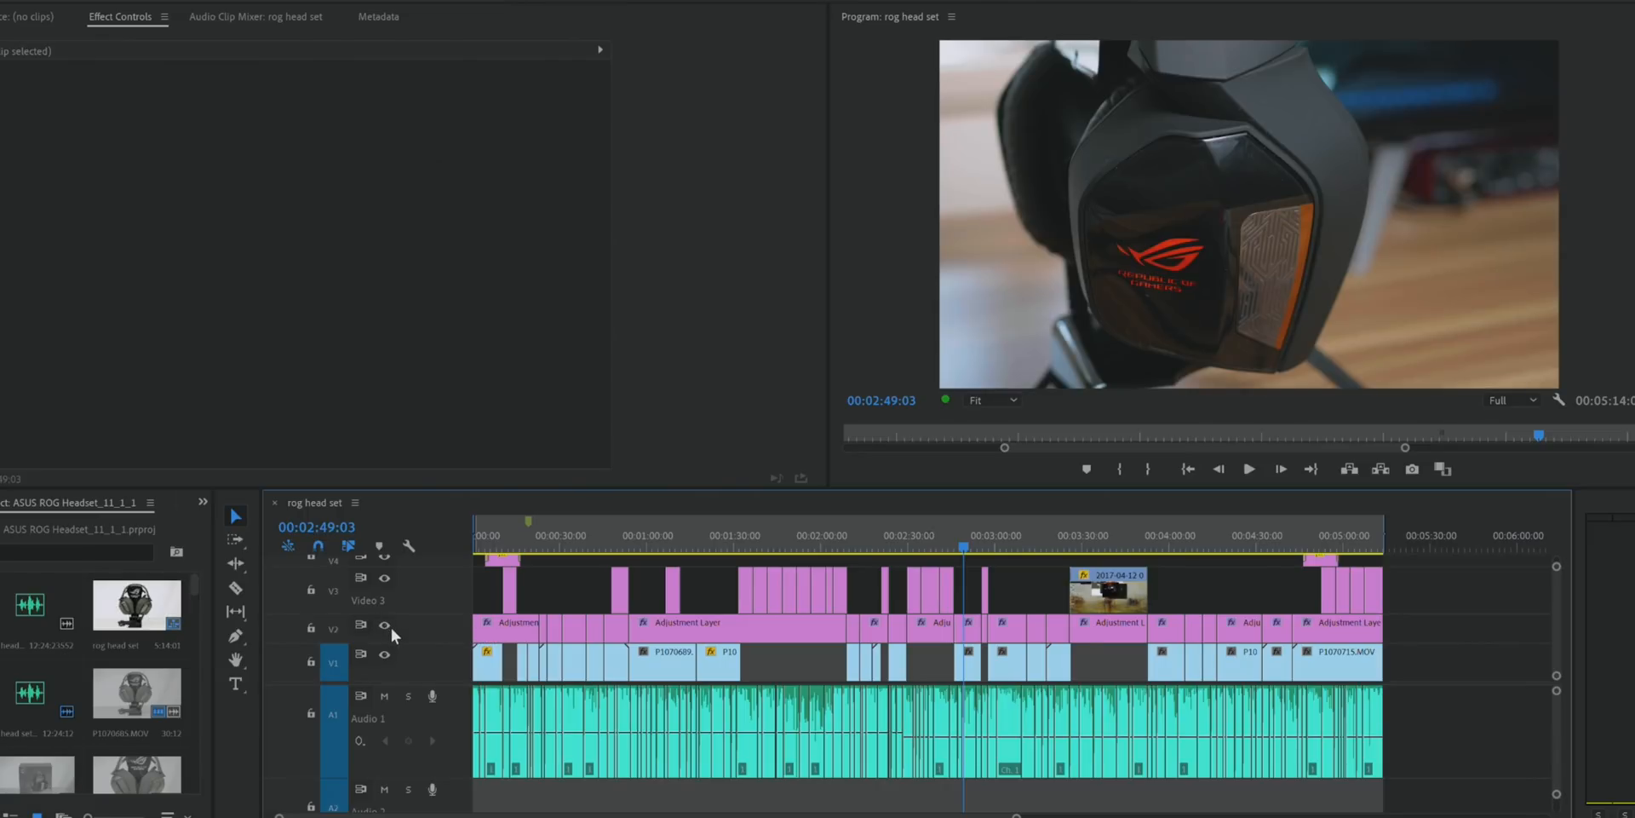